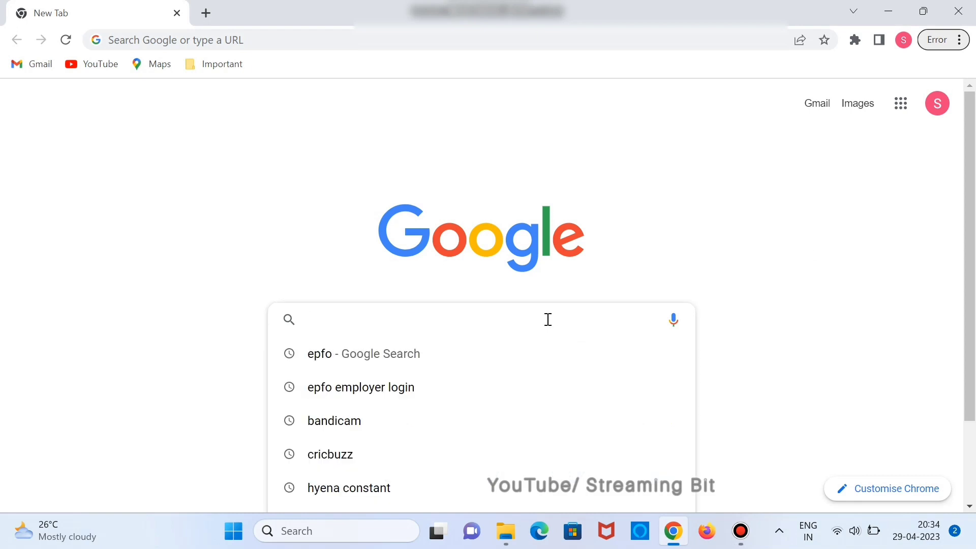
Find 'epfo employer login' on Google and reach the EPFO Unified Portal employer site
left_click(361, 386)
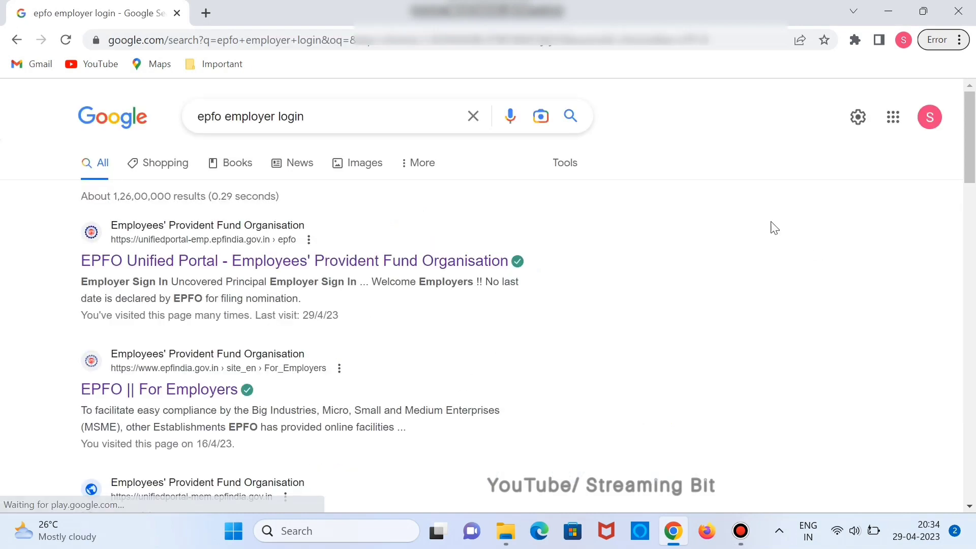
left_click(190, 260)
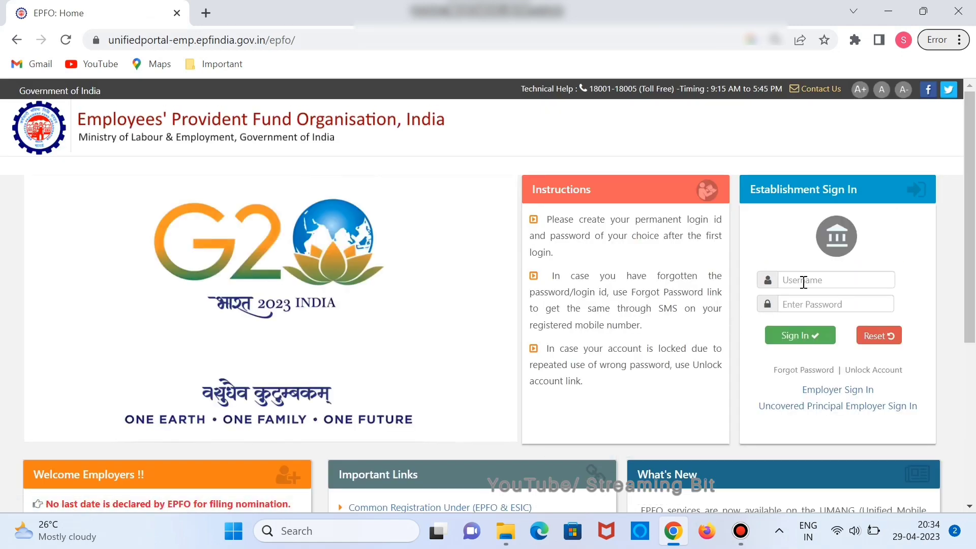
Sign in to the establishment account with its username and password
left_click(833, 280)
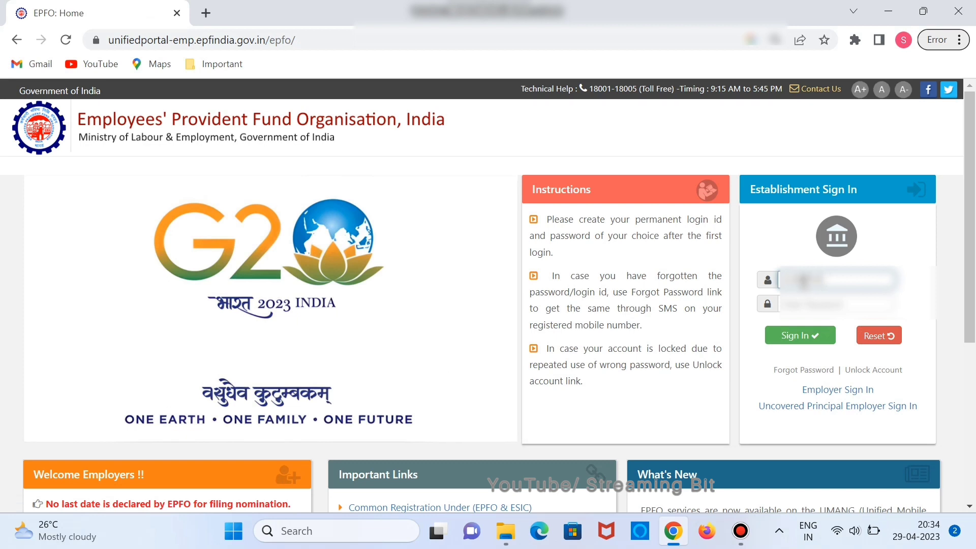
left_click(836, 304)
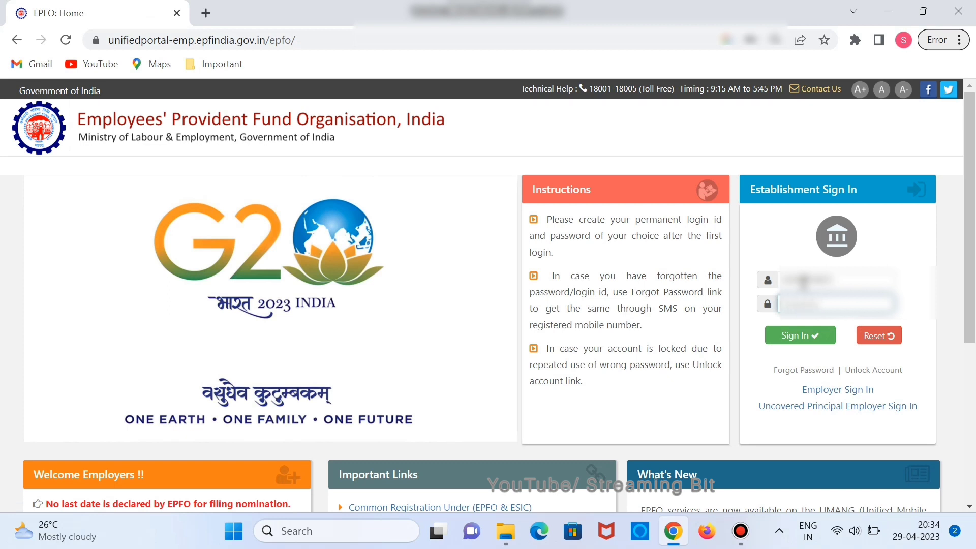
left_click(798, 334)
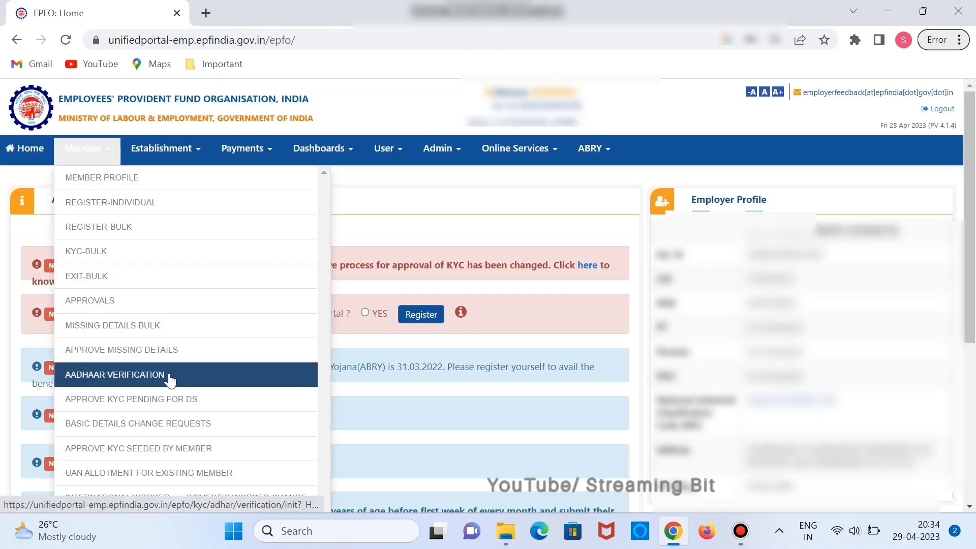
mouse_move(163, 449)
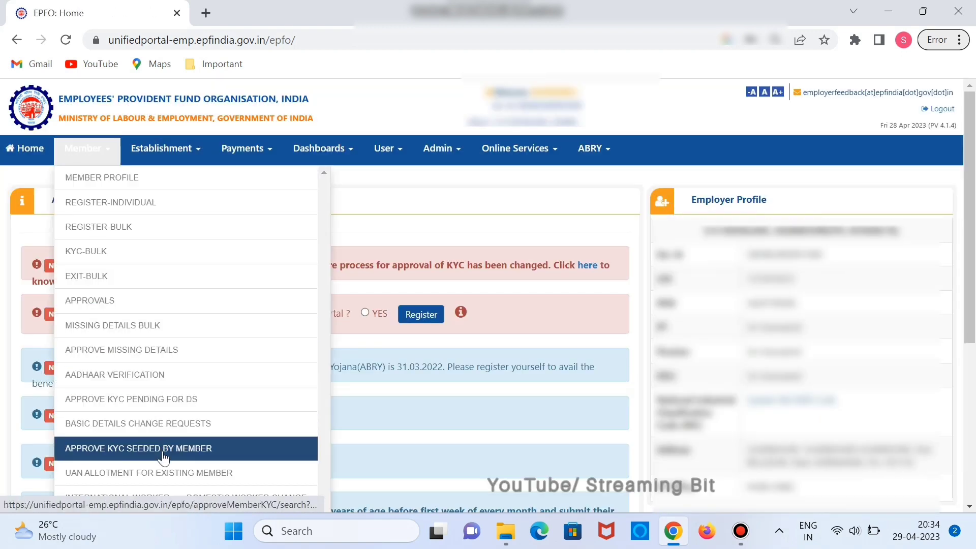
Show the Approve KYC Seeded by Member pending list with Bank and PAN entries
left_click(137, 448)
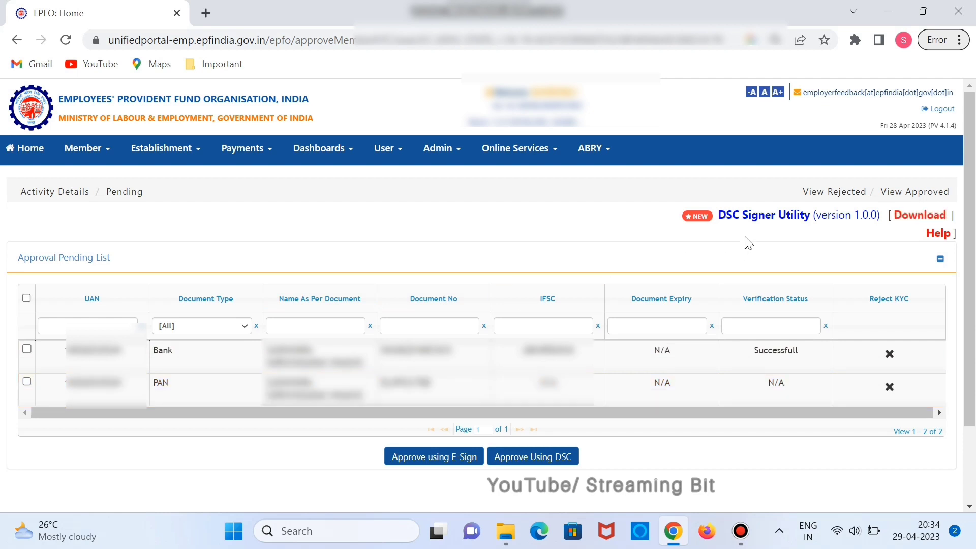
mouse_move(924, 233)
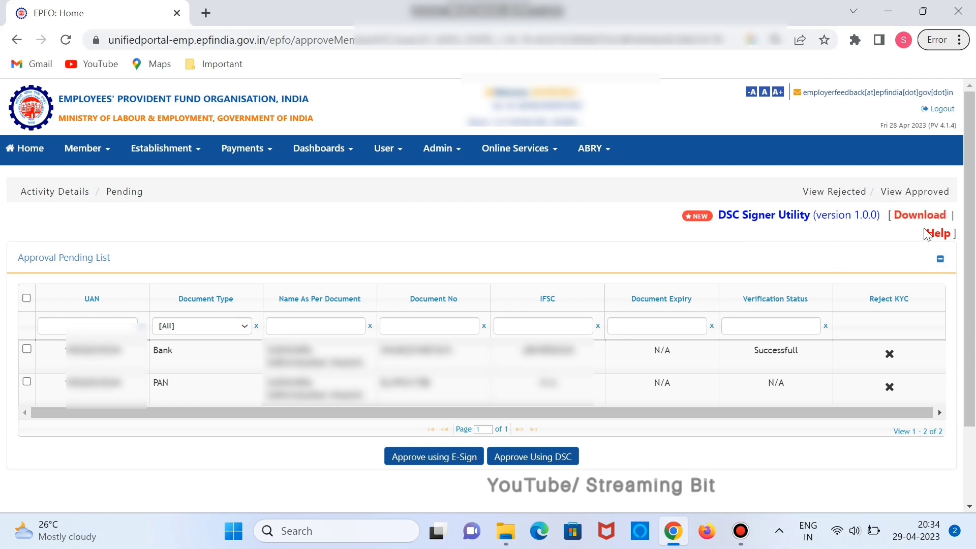
mouse_move(938, 233)
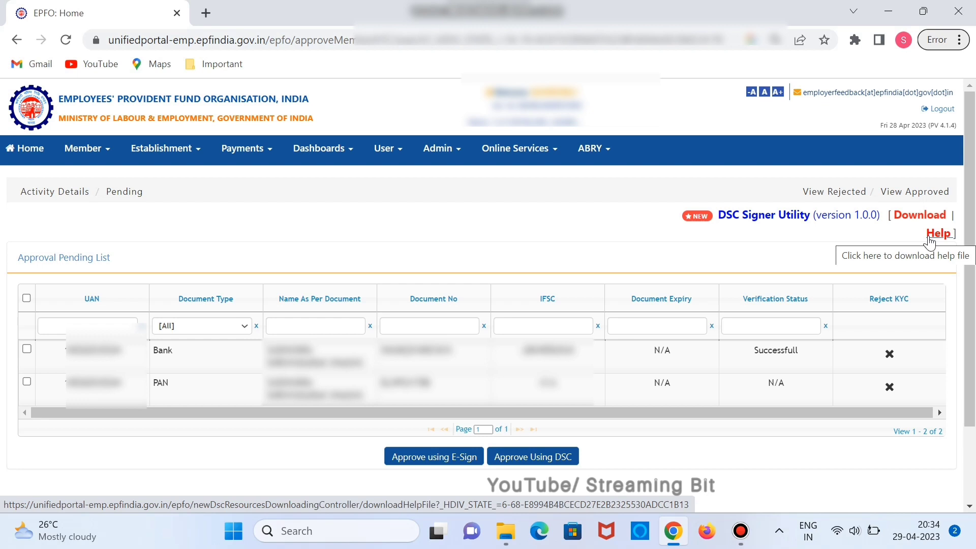
mouse_move(865, 241)
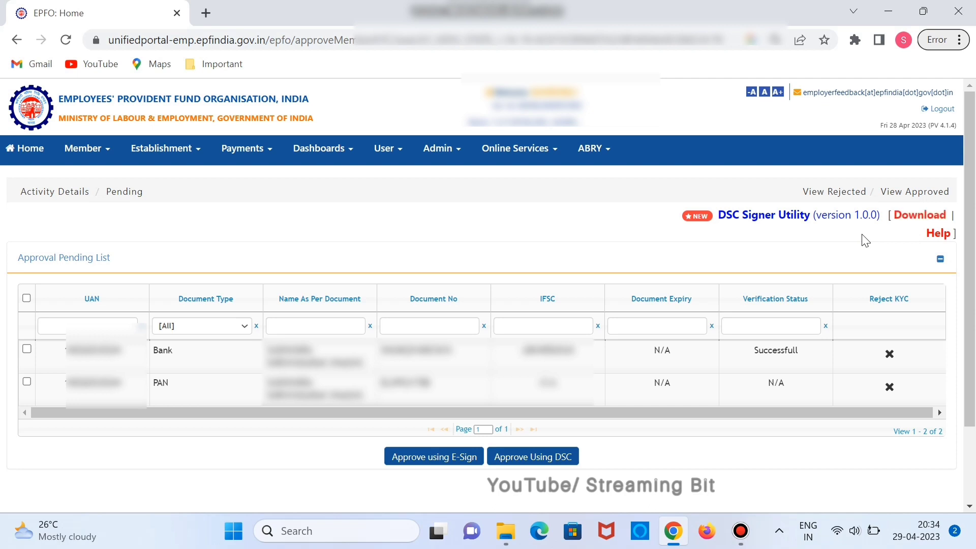
mouse_move(920, 214)
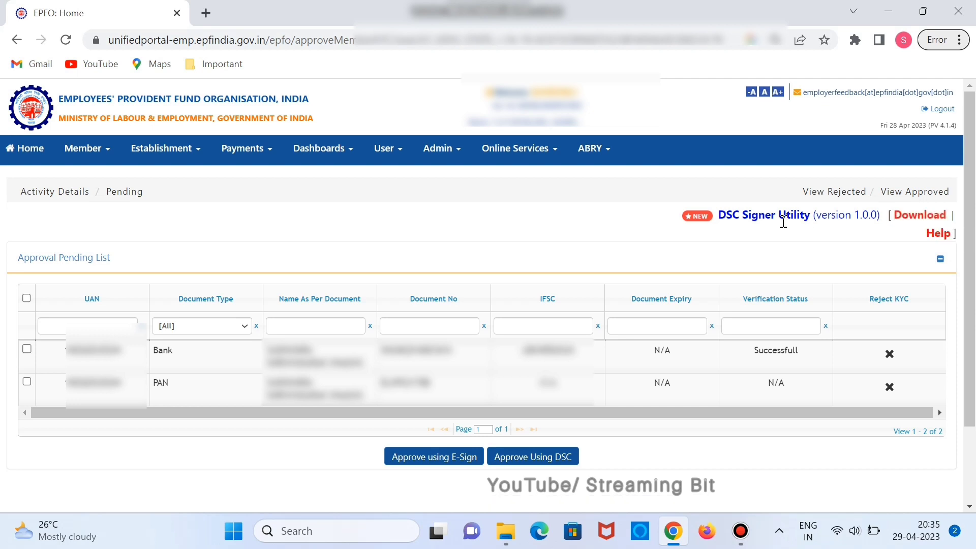
mouse_move(799, 234)
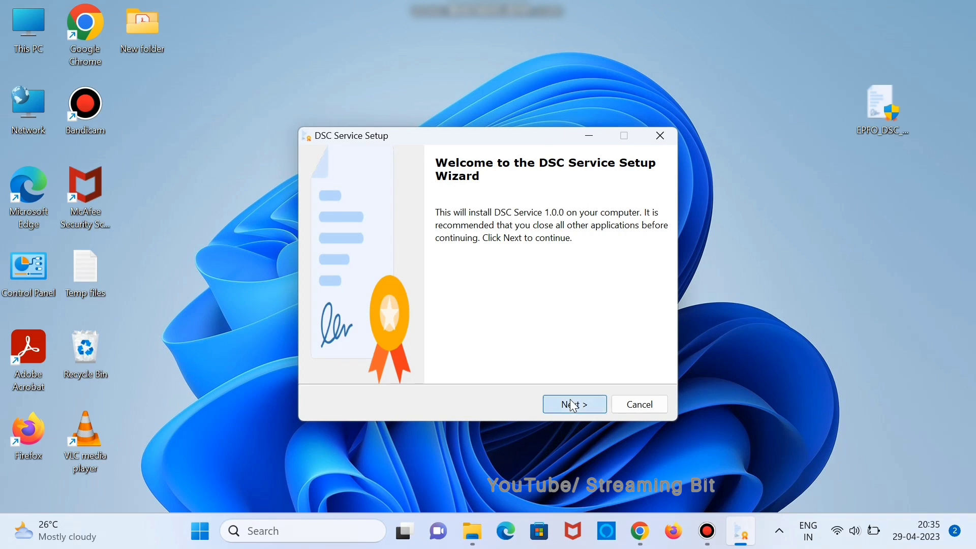
Install DSC Service 1.0.0 with default folders, accepting the licence and launching it on finish
left_click(573, 403)
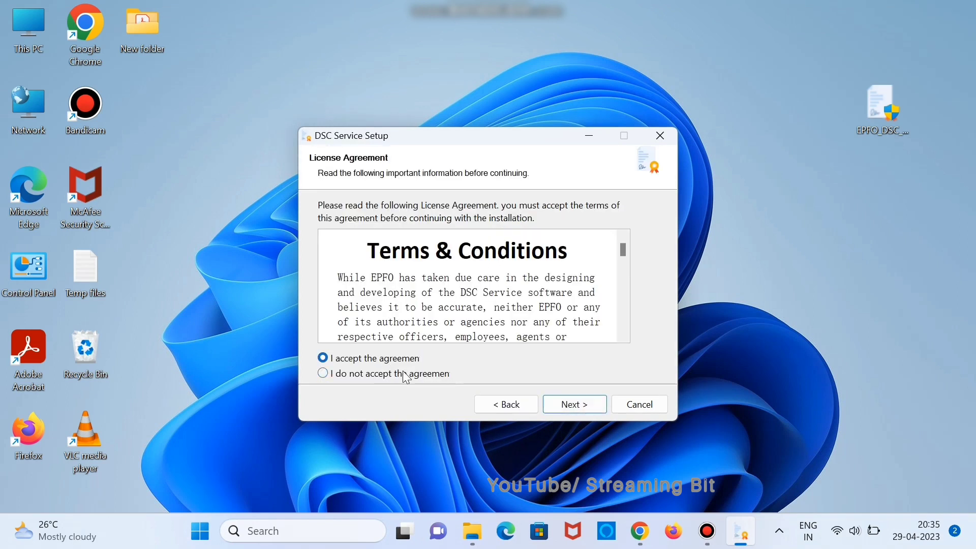
left_click(573, 404)
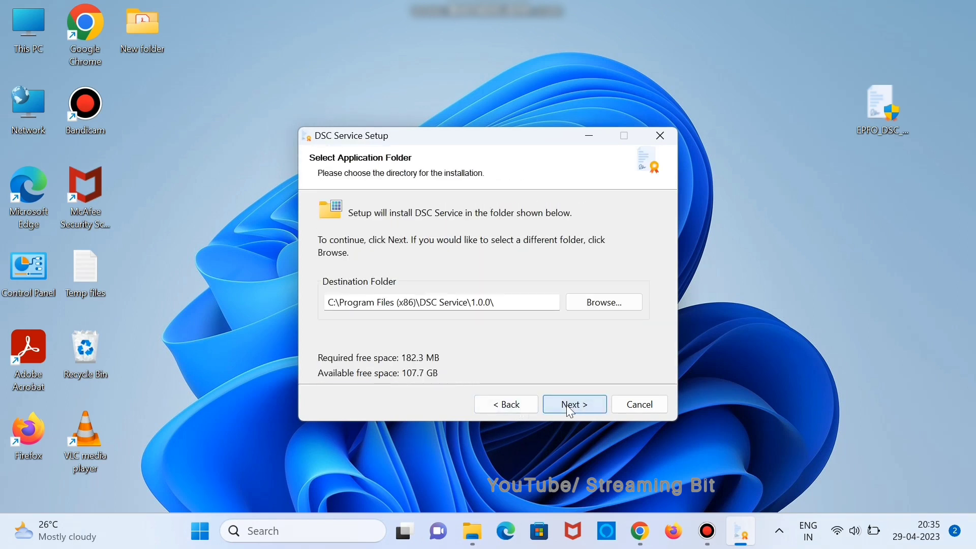
left_click(573, 404)
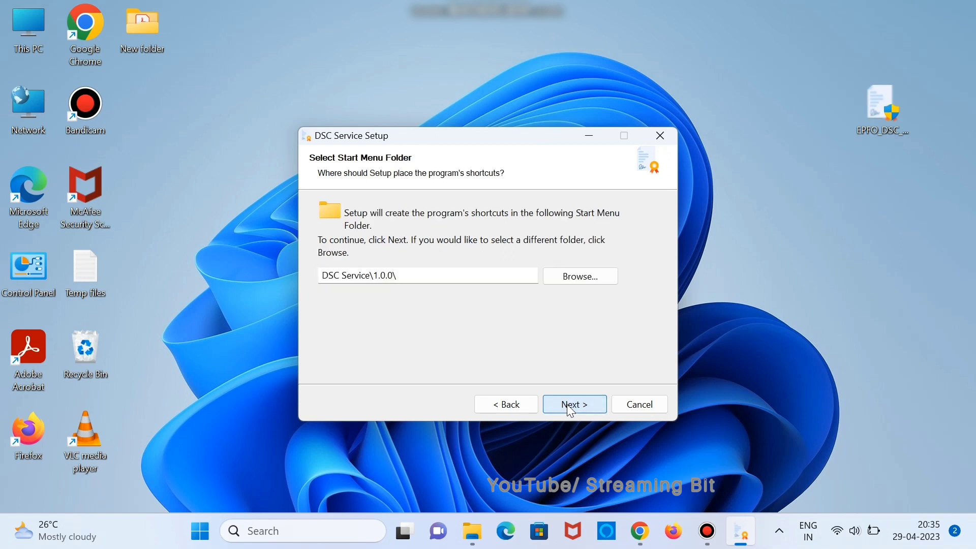
left_click(573, 404)
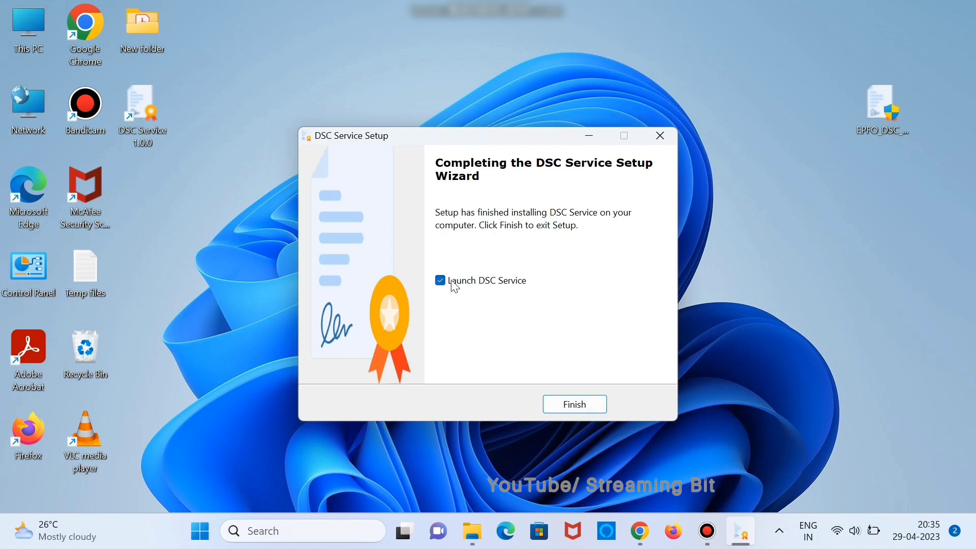
left_click(573, 403)
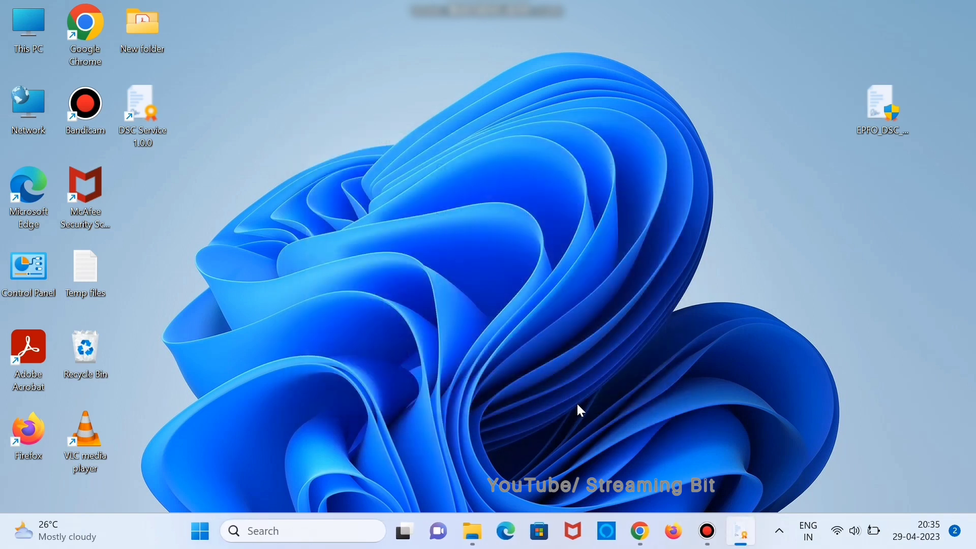
Start DSC Service from the desktop shortcut, allow it through the firewall on private networks, confirming port 60015
double_click(142, 111)
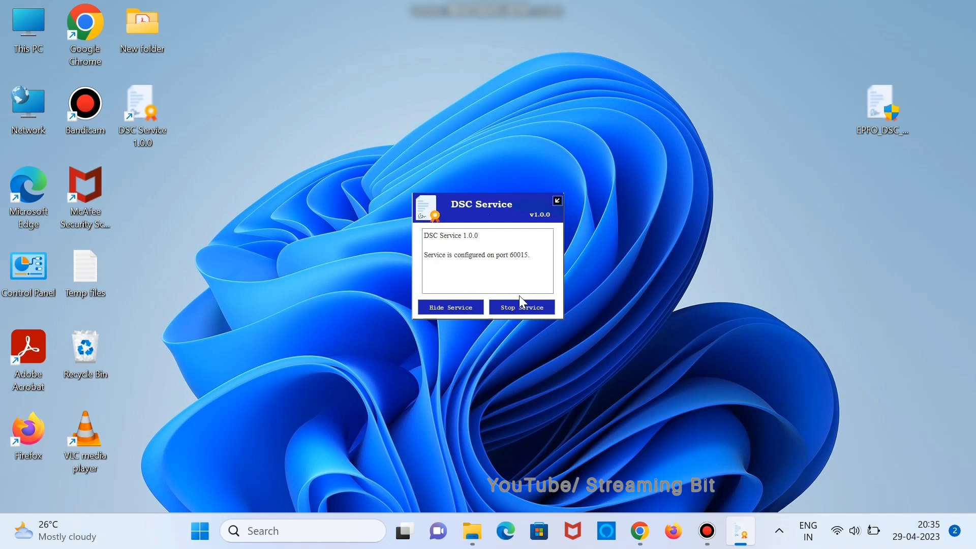
left_click(522, 307)
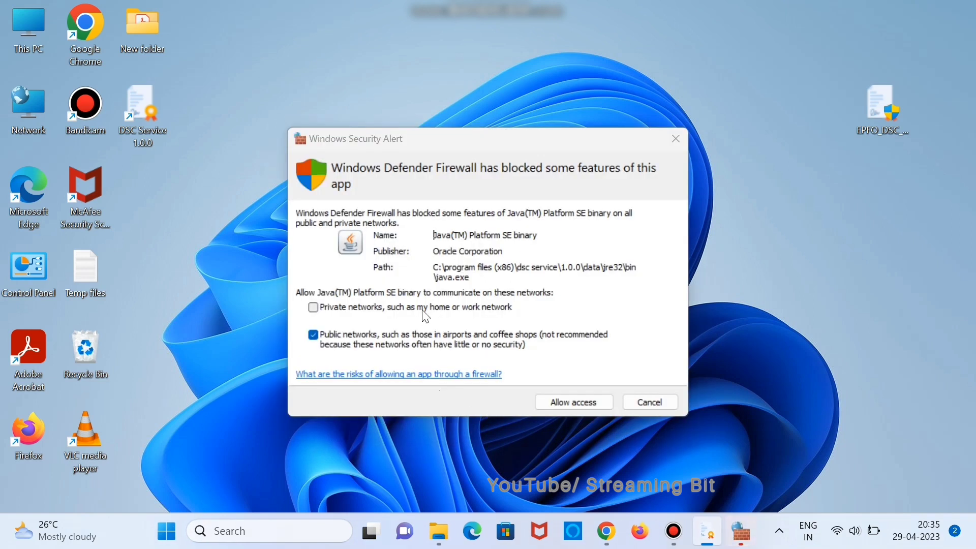
mouse_move(531, 197)
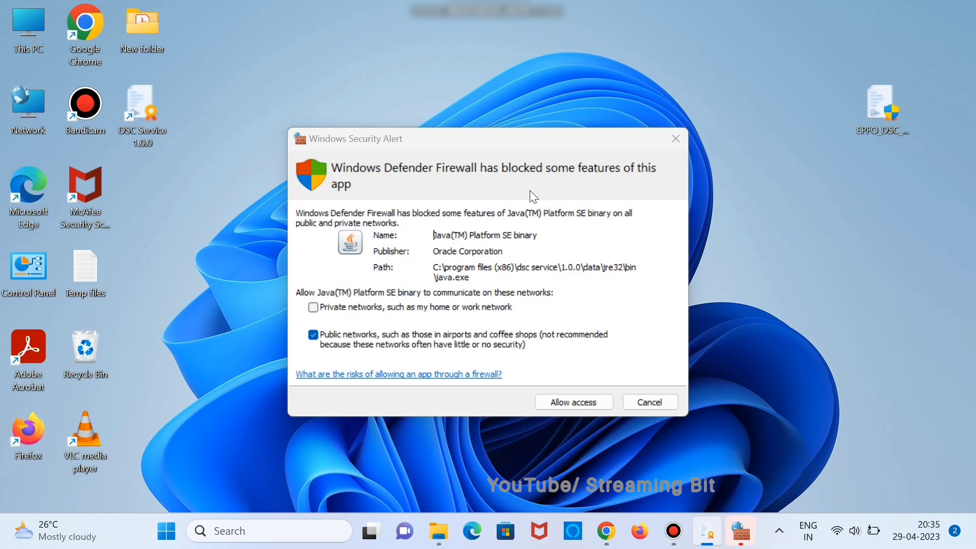
left_click(314, 307)
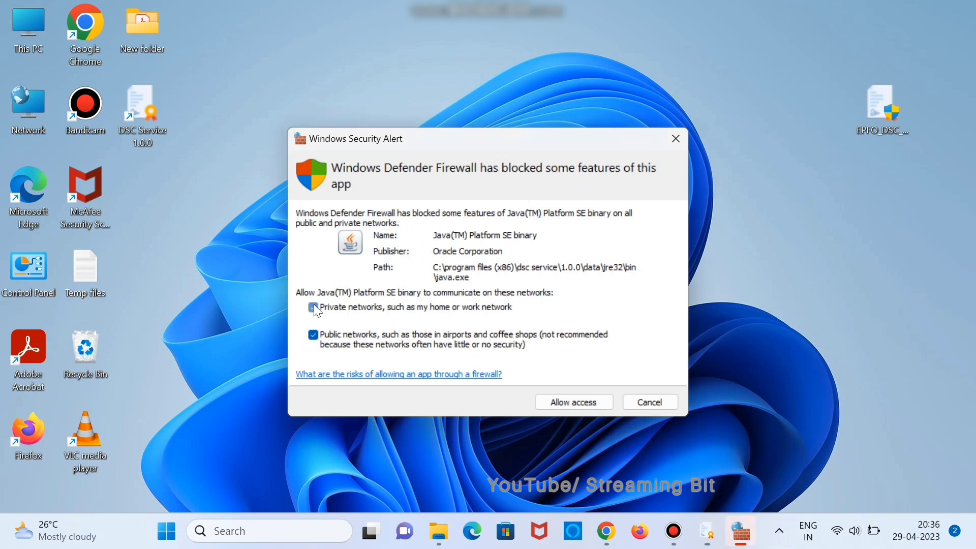
left_click(572, 401)
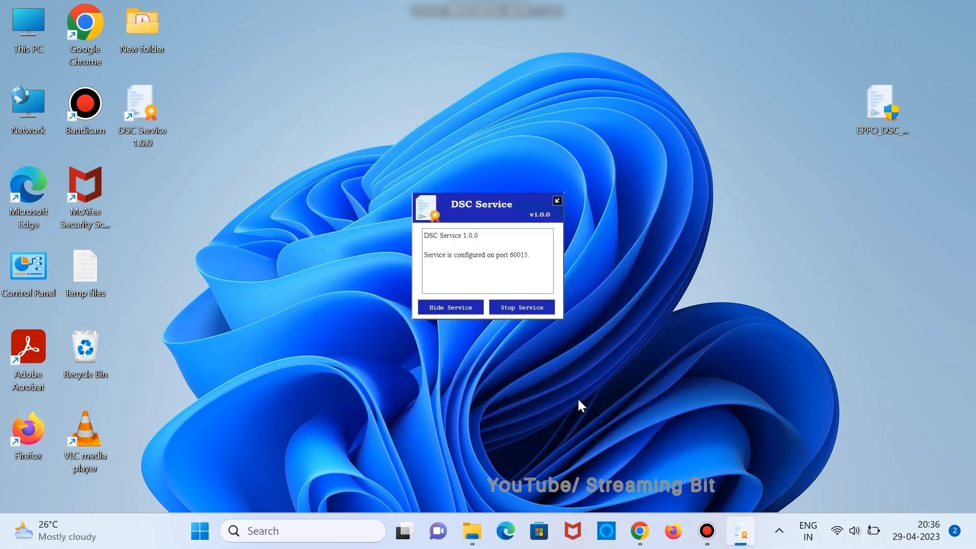
mouse_move(639, 530)
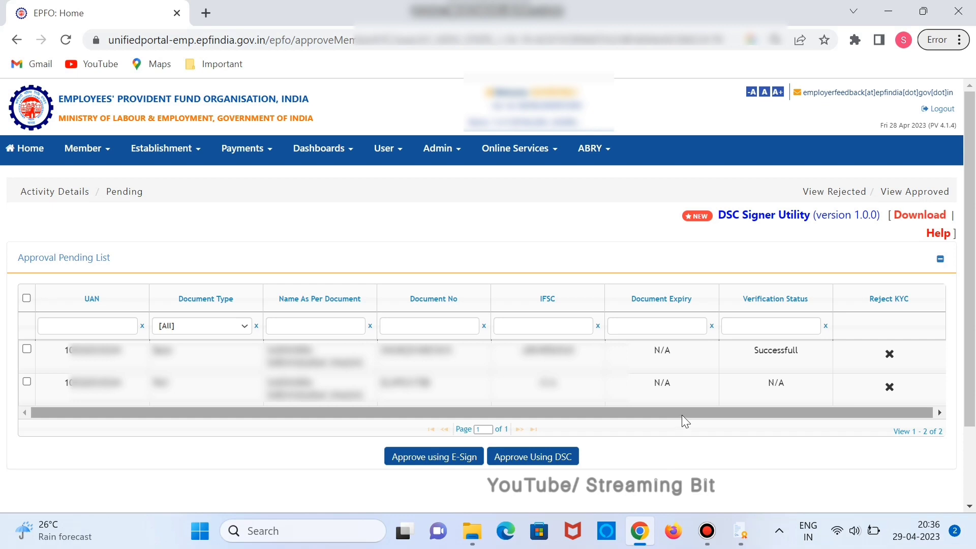
Reach Chrome's Privacy and security settings page
left_click(958, 39)
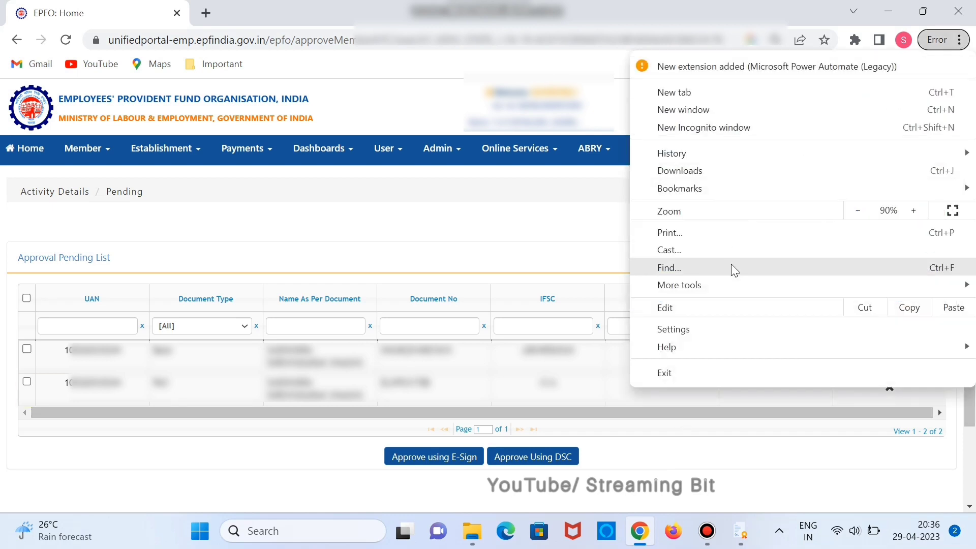
left_click(673, 330)
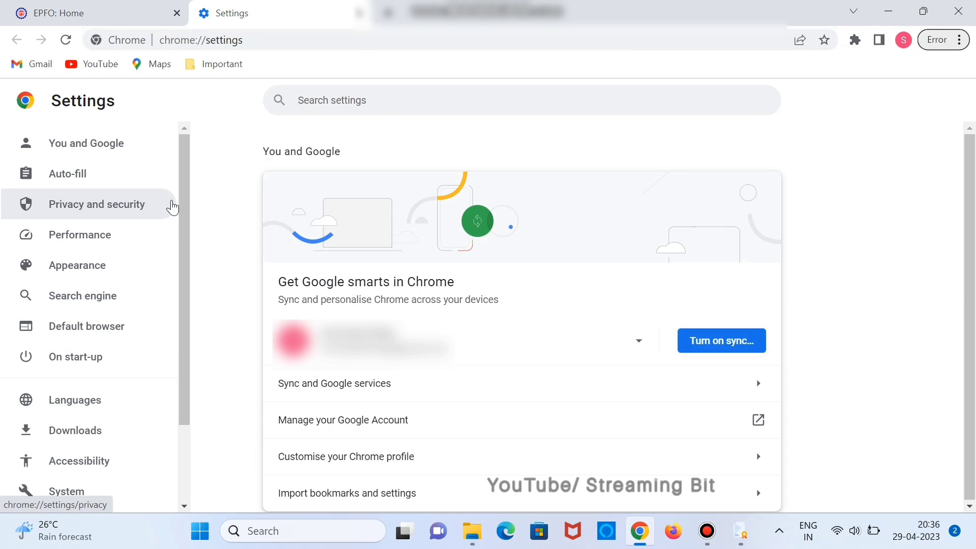
mouse_move(115, 205)
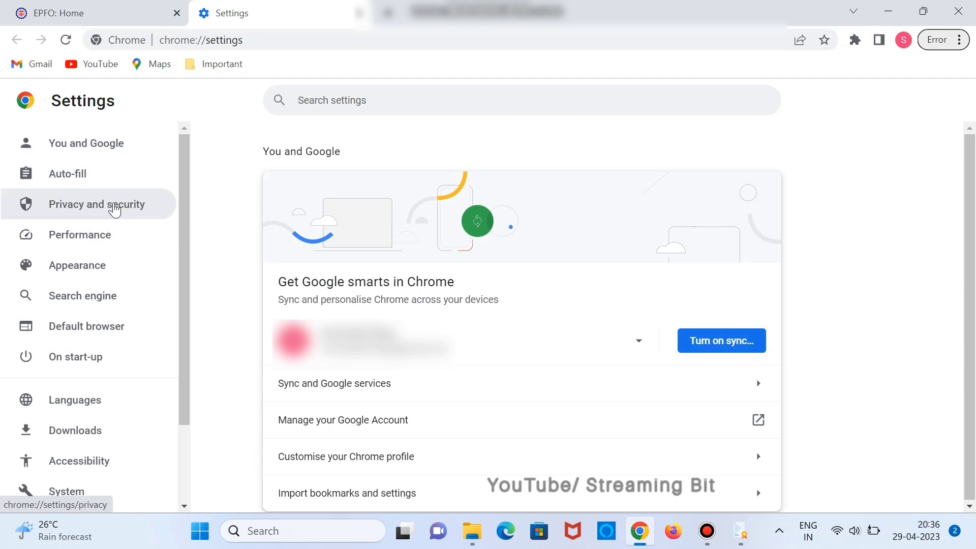
left_click(97, 205)
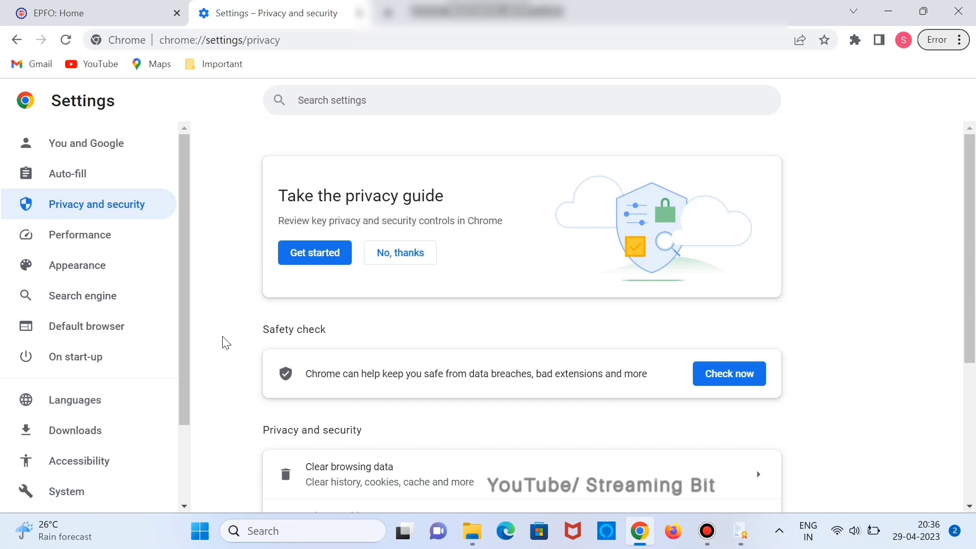
scroll("down", 3)
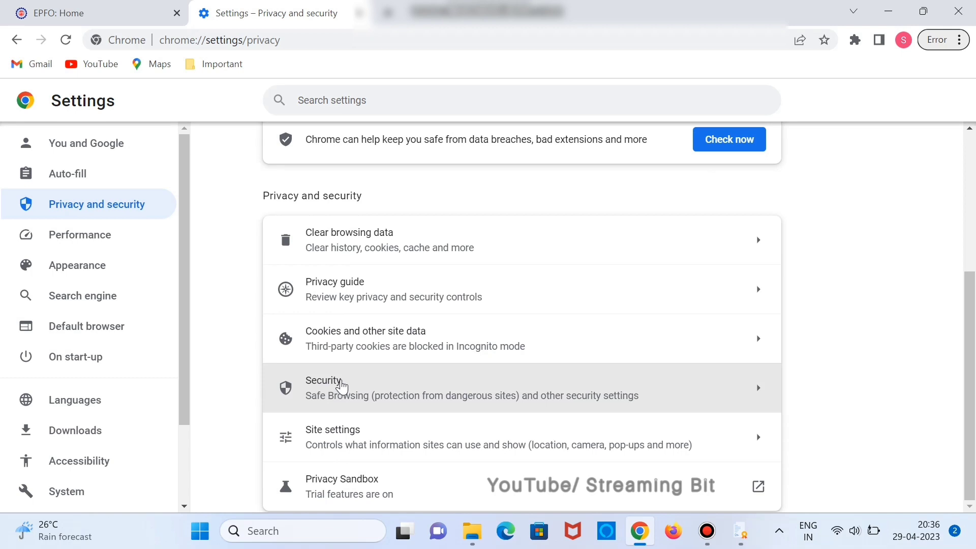
mouse_move(274, 370)
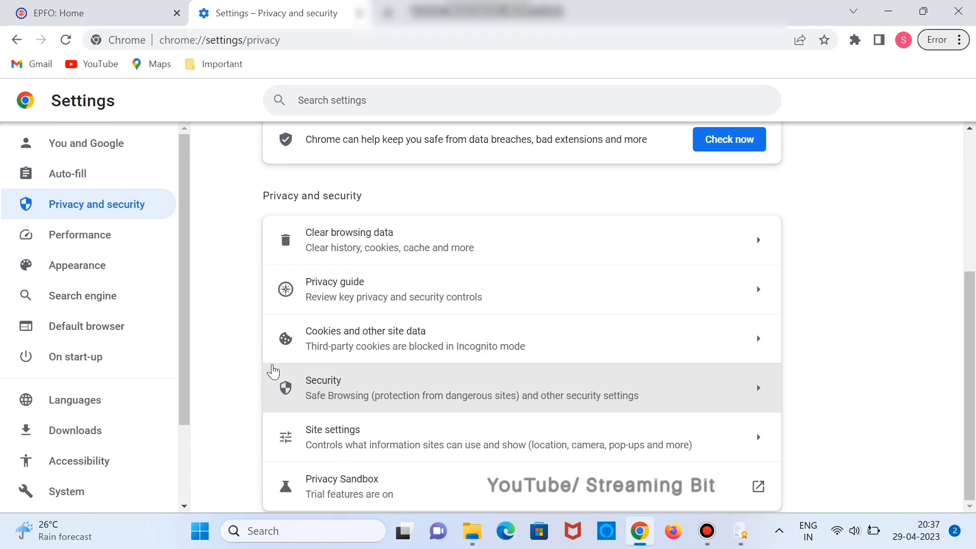
Review Chrome's Security page with Standard protection chosen for Safe Browsing
left_click(473, 388)
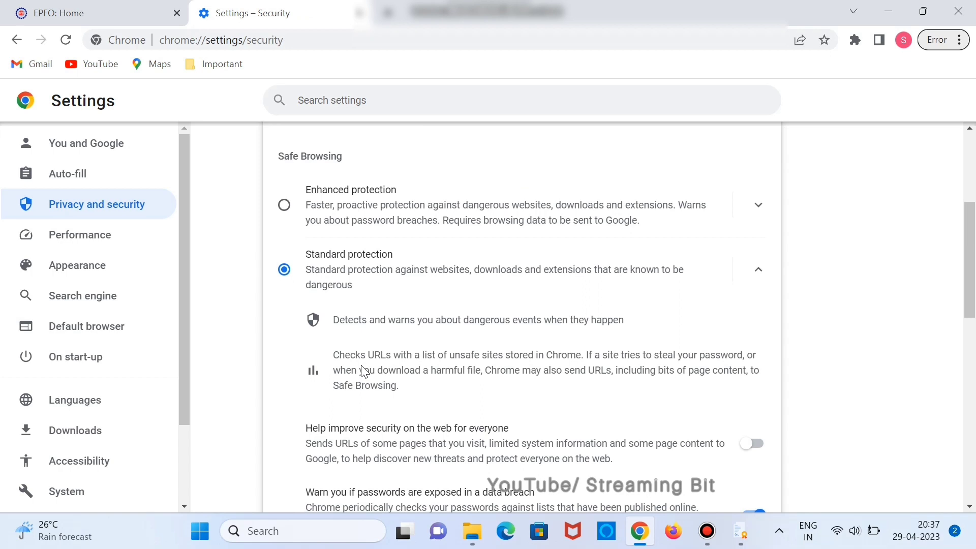
scroll("down", 3)
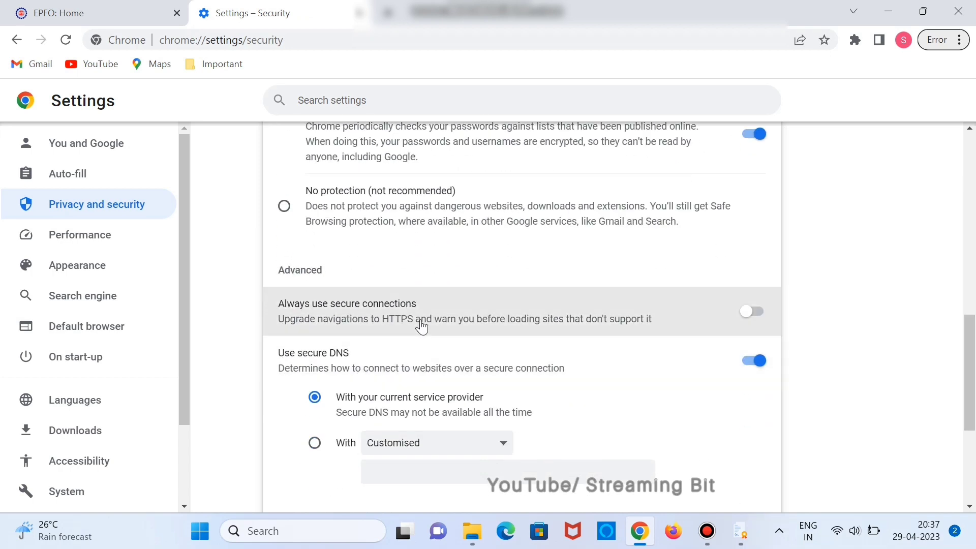
scroll("up", 3)
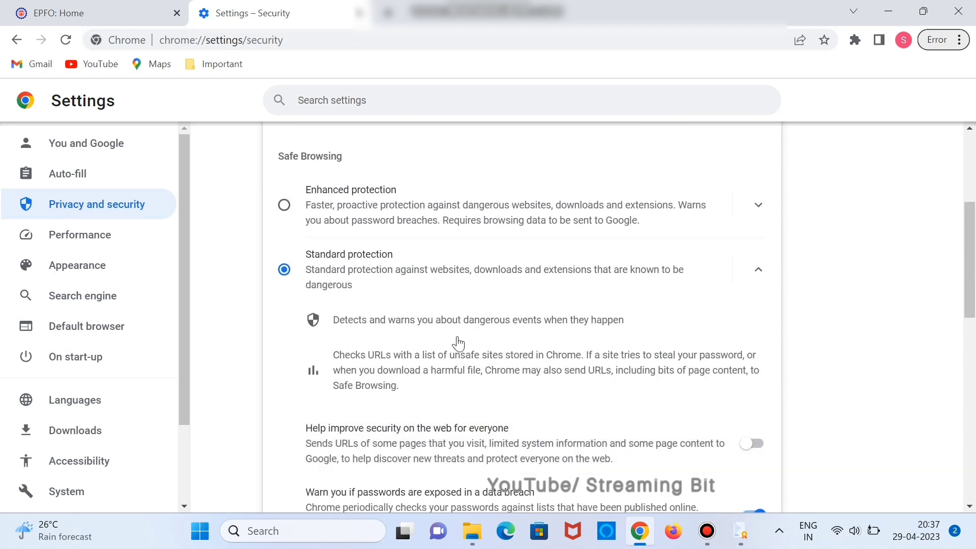
scroll("down", 3)
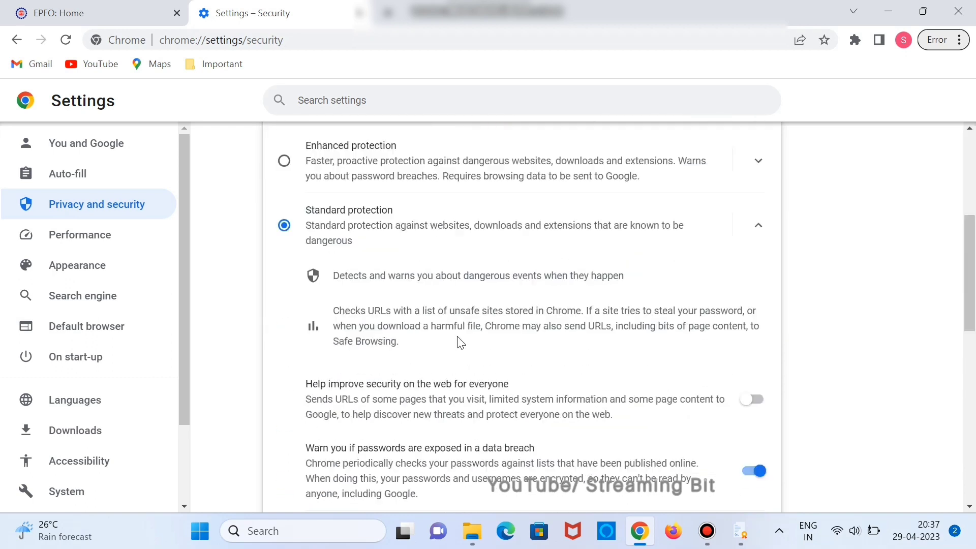
Show the Trusted Root Certification Authorities list via Manage certificates, widening Issued To
scroll("down", 3)
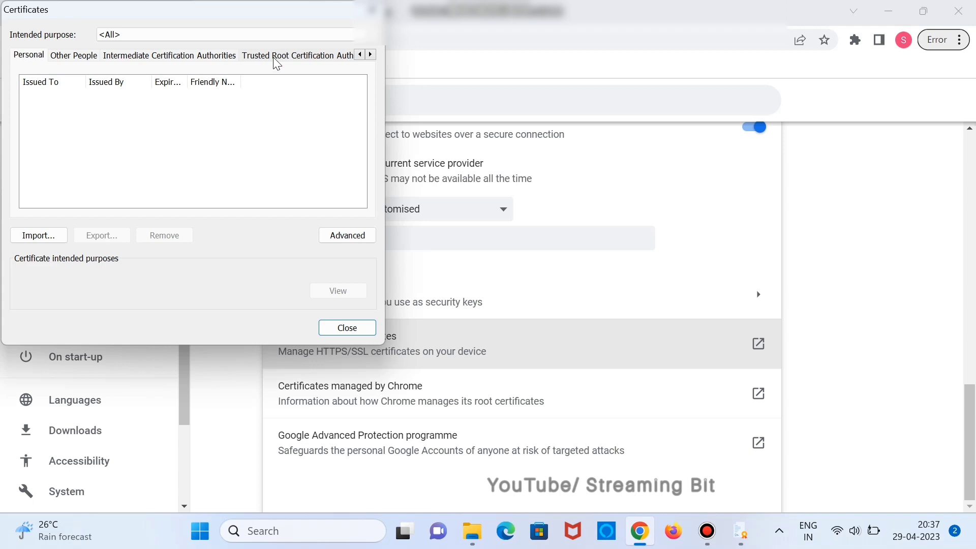
mouse_move(416, 314)
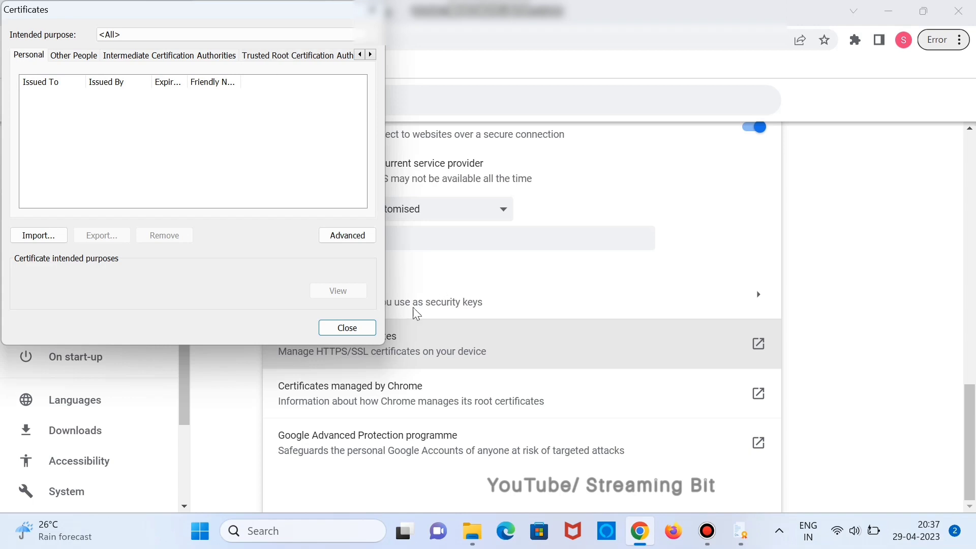
left_click(296, 55)
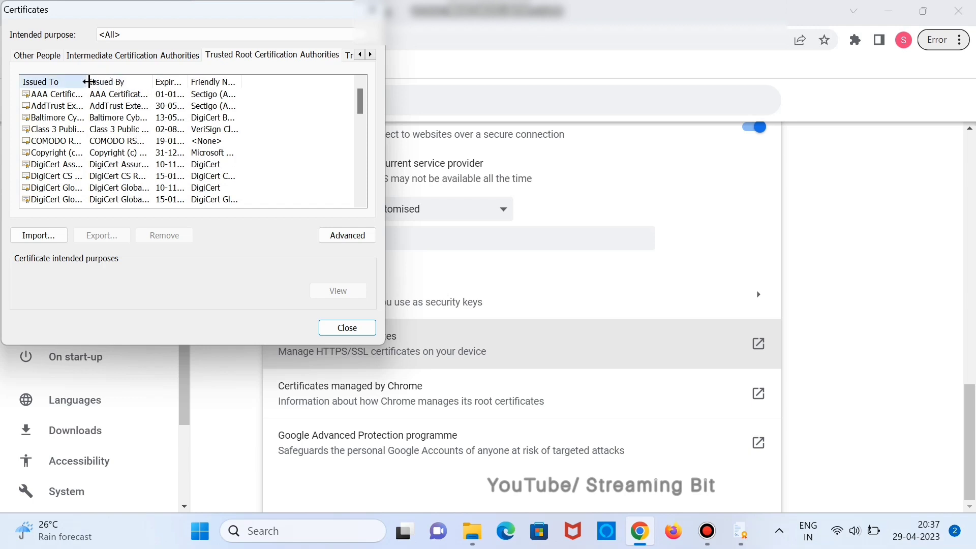
left_click_drag(87, 82, 161, 82)
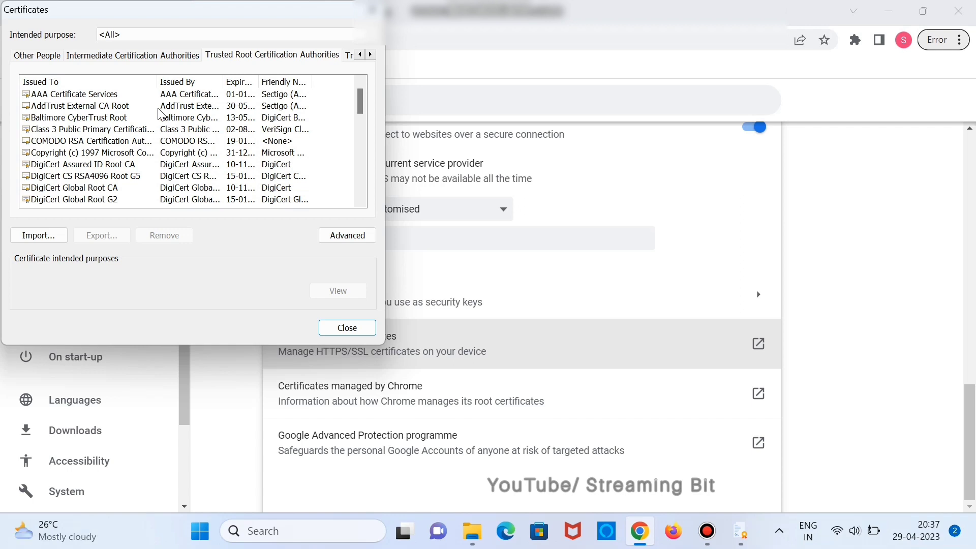
scroll("down", 3)
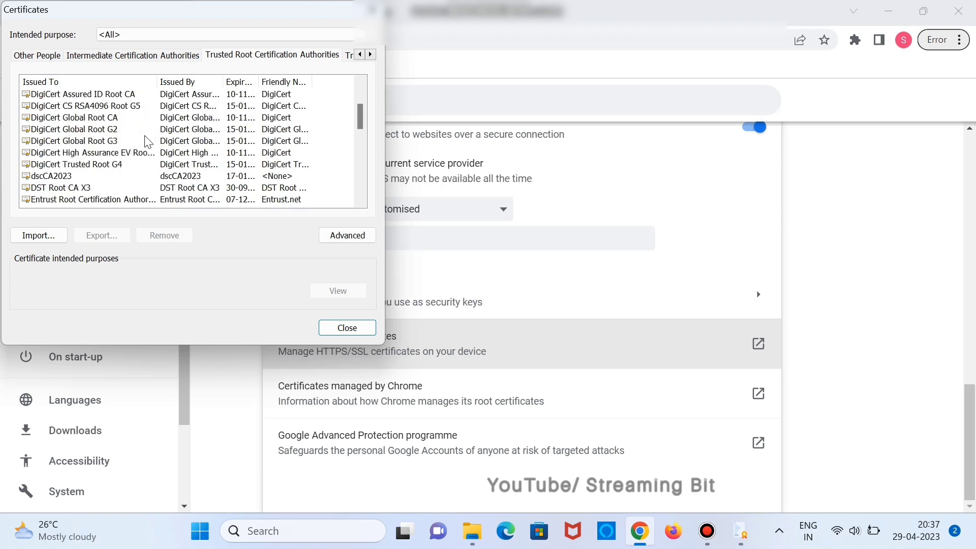
Select dscCA2023, reveal its full expiration date, and begin a certificate import
left_click(50, 176)
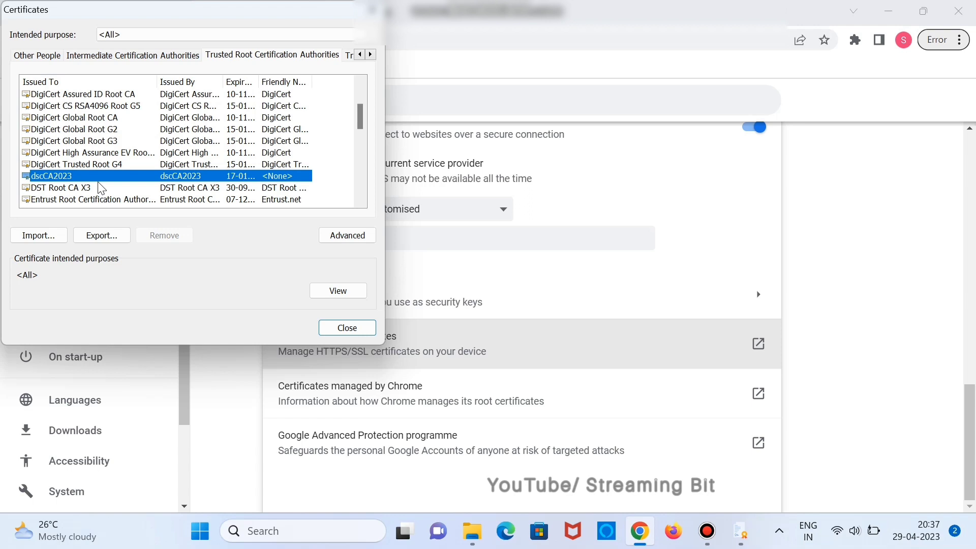
mouse_move(257, 82)
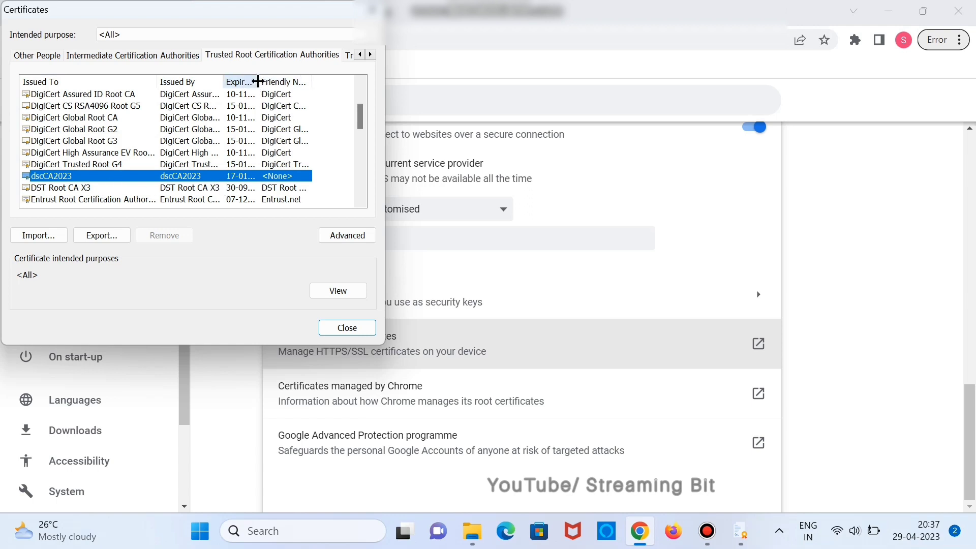
left_click_drag(260, 81, 260, 81)
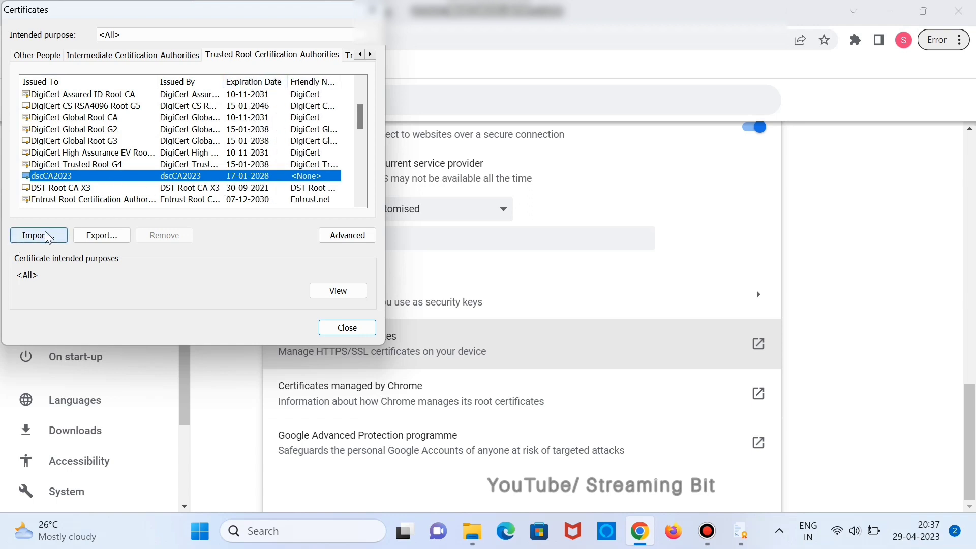
left_click(38, 234)
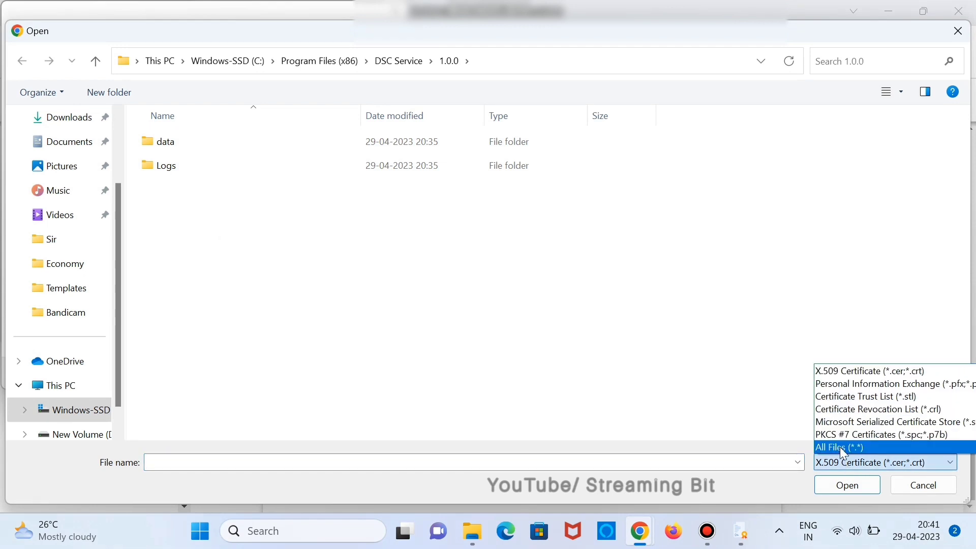
Choose the dscCA2023 file from the DSC Service 1.0.0 folder, showing all file types
left_click(839, 447)
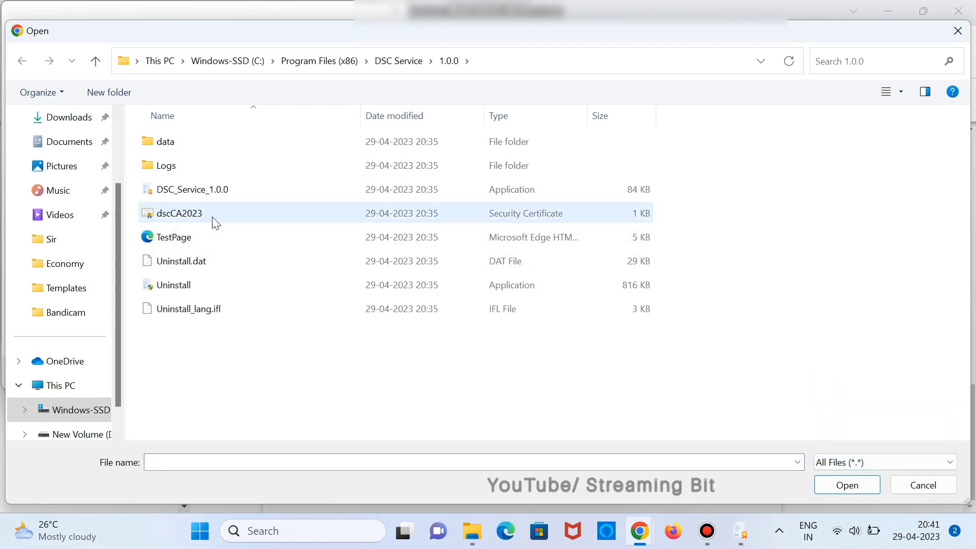
left_click(178, 213)
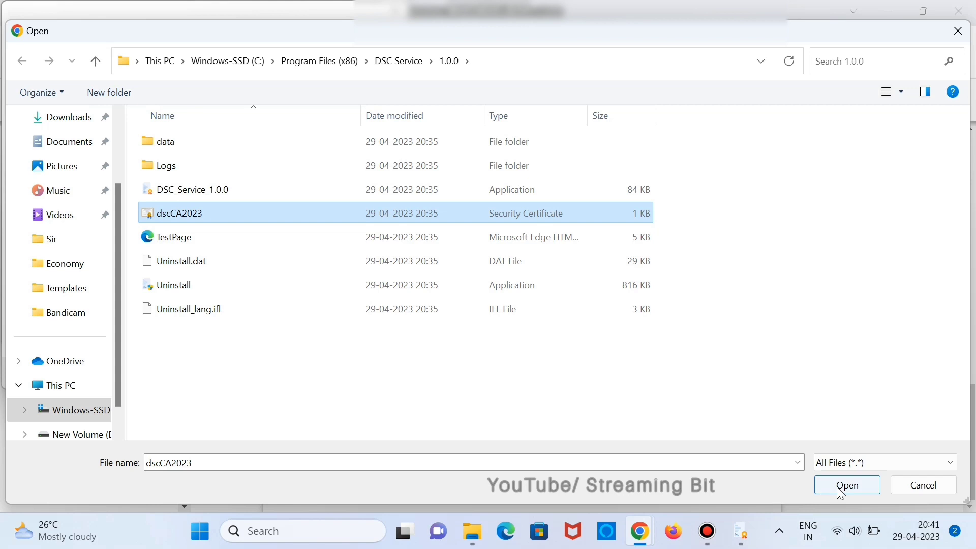
left_click(845, 485)
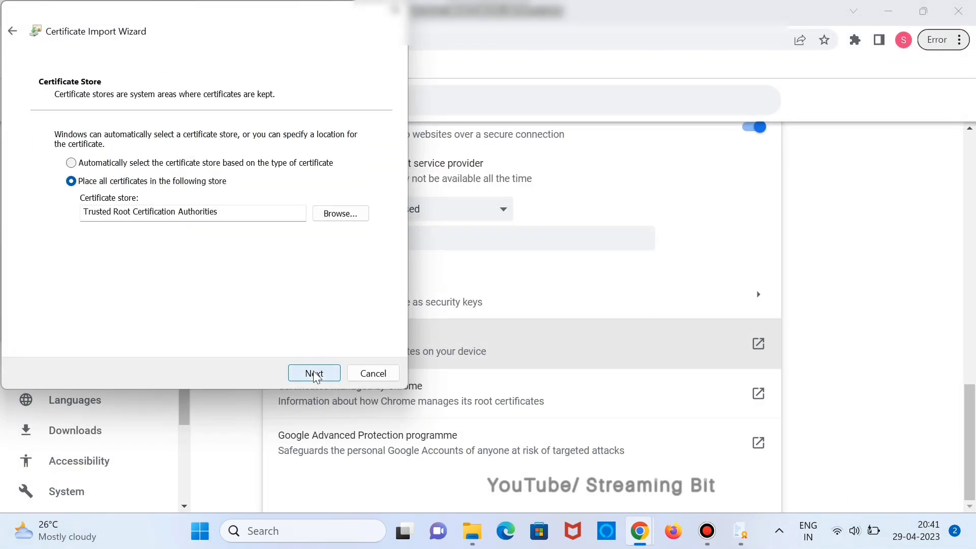
Import it into Trusted Root Certification Authorities and dismiss the success message
left_click(314, 373)
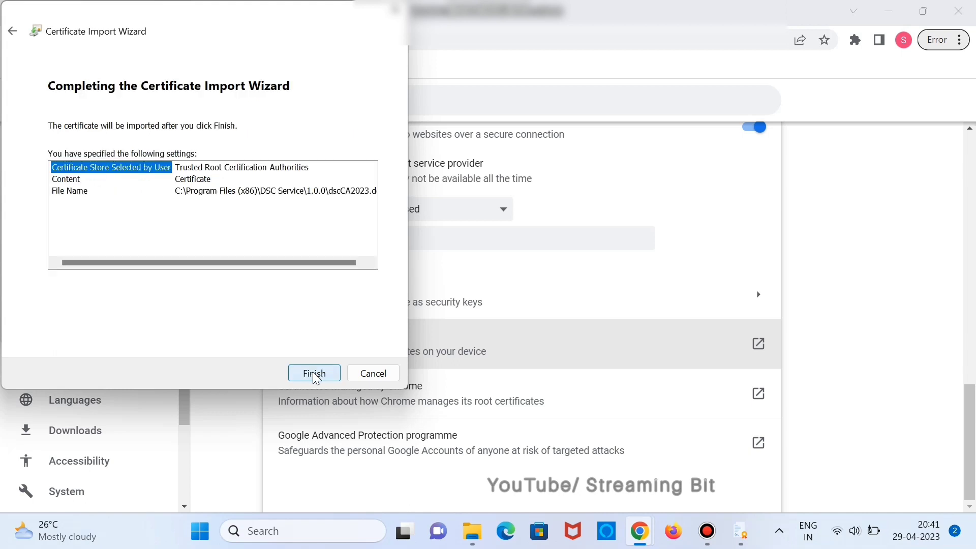
left_click(314, 373)
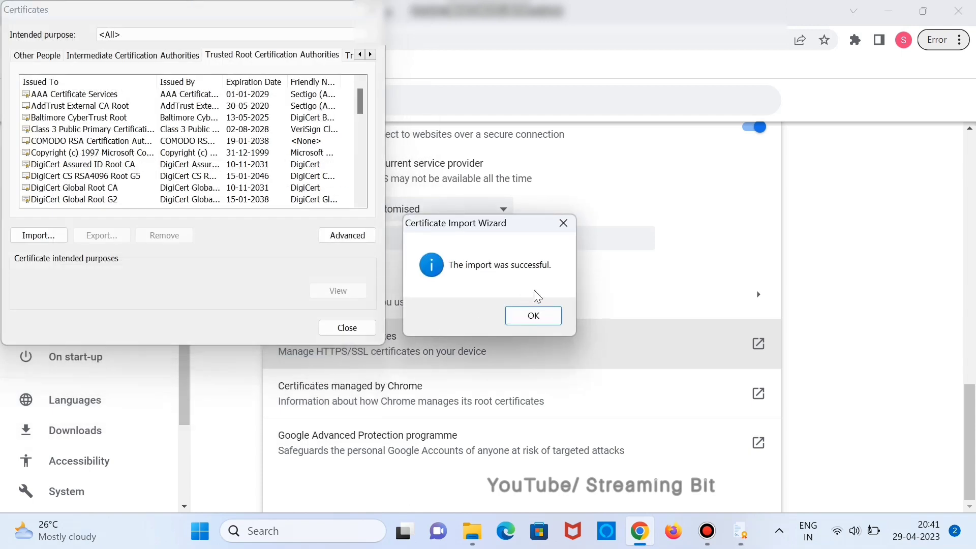
mouse_move(497, 280)
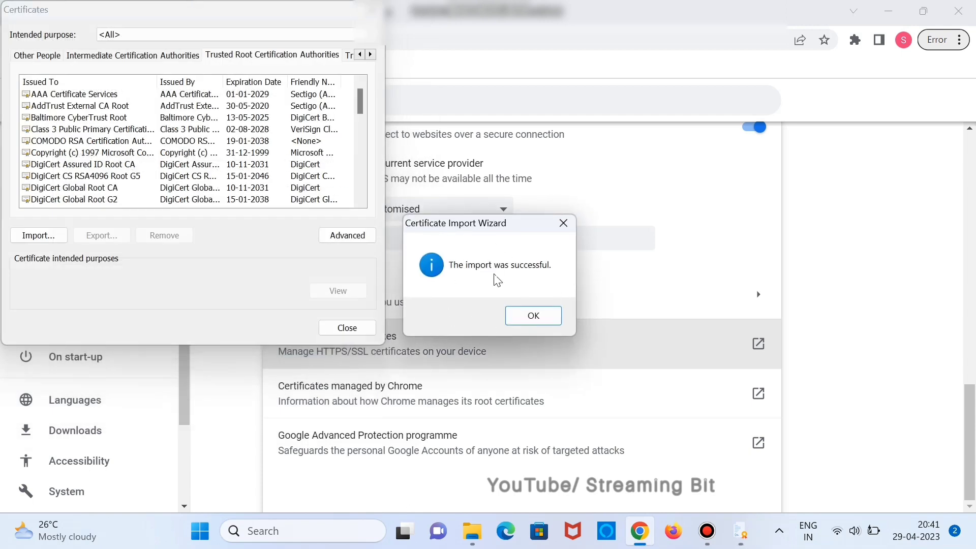
left_click(532, 315)
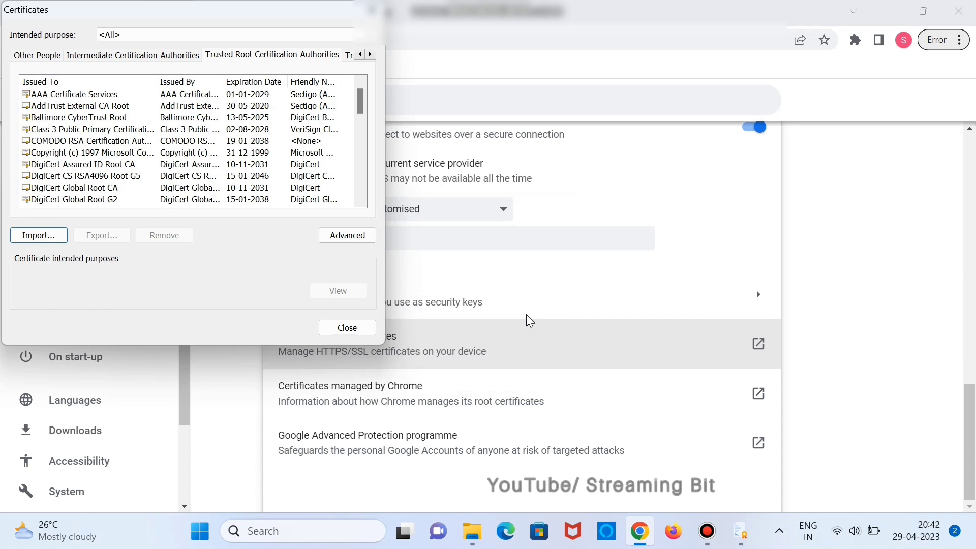
mouse_move(210, 248)
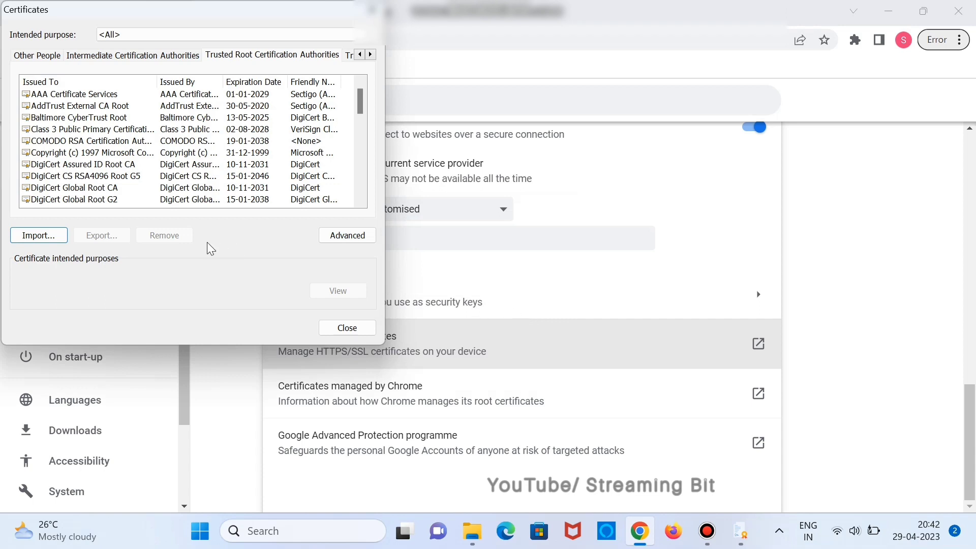
mouse_move(154, 156)
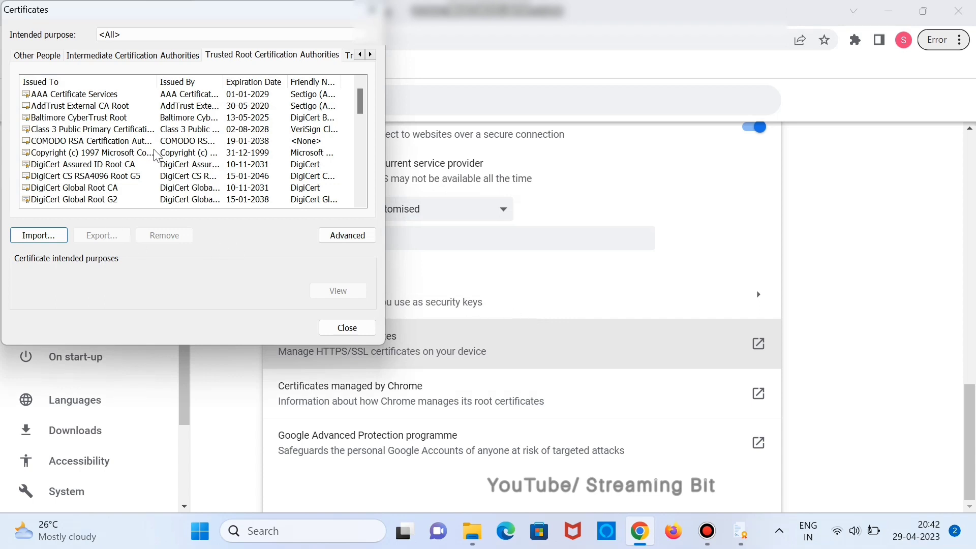
Confirm dscCA2023 in the Trusted Root list and close the Certificates dialog
scroll("down", 3)
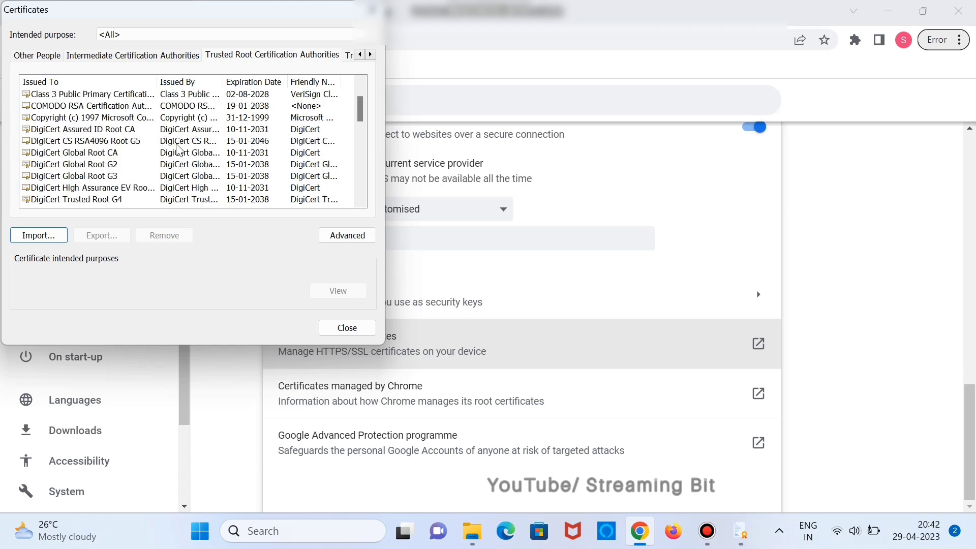
scroll("down", 3)
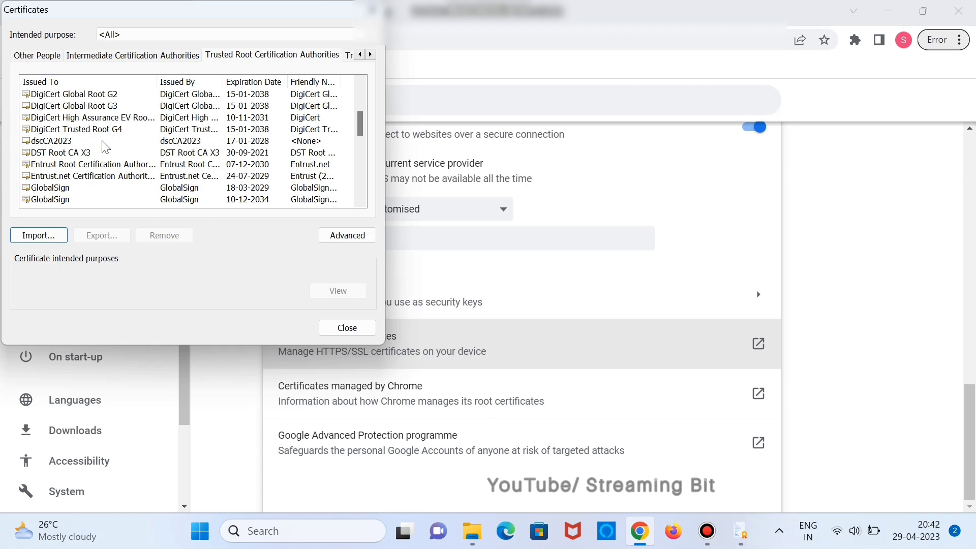
left_click(50, 140)
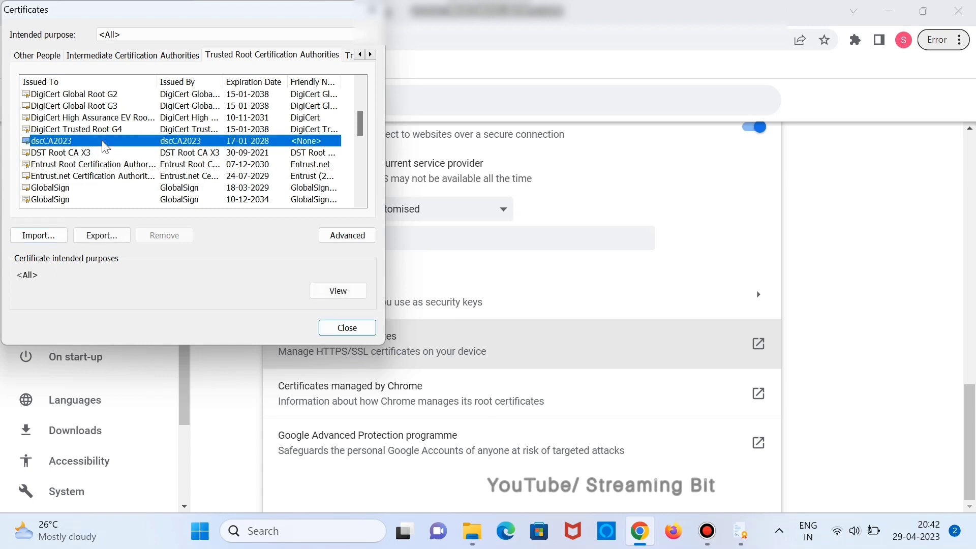
mouse_move(346, 327)
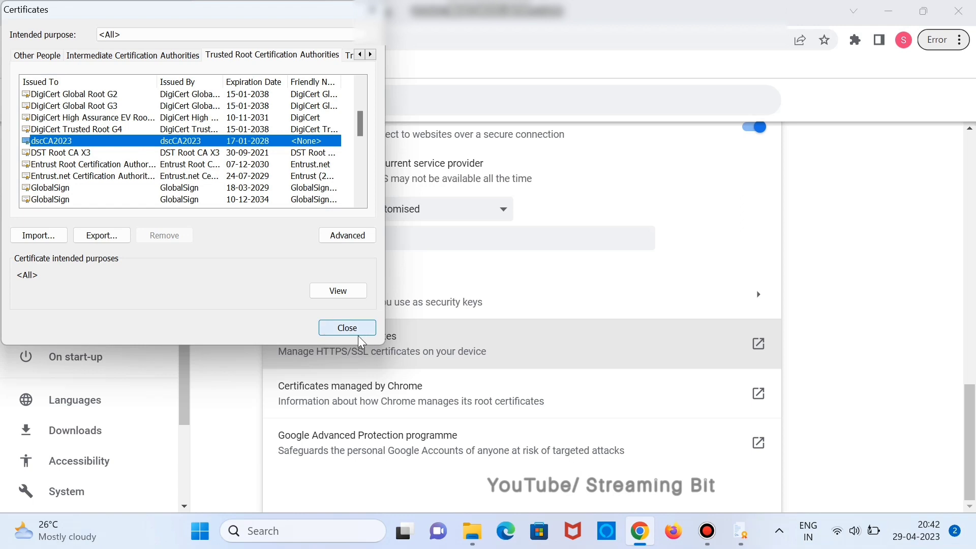
left_click(347, 327)
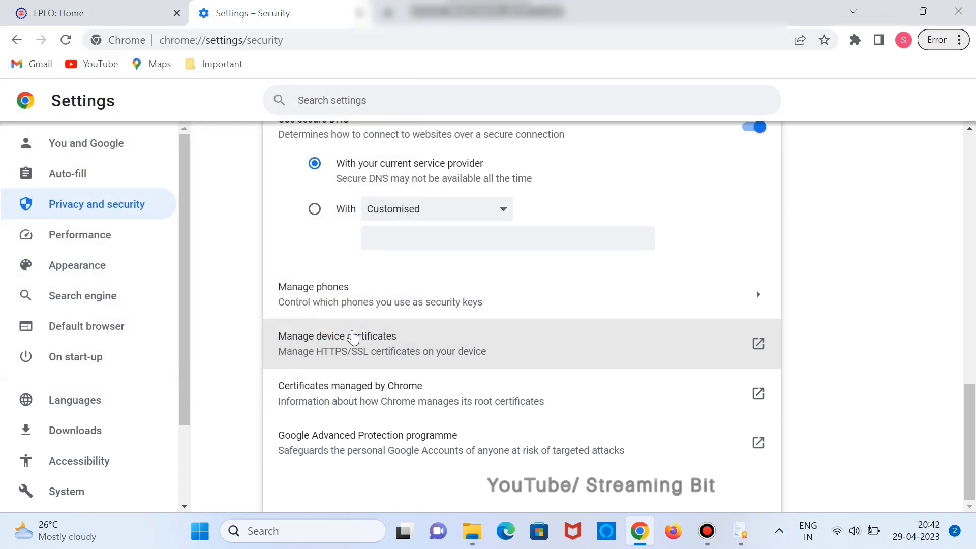
mouse_move(595, 329)
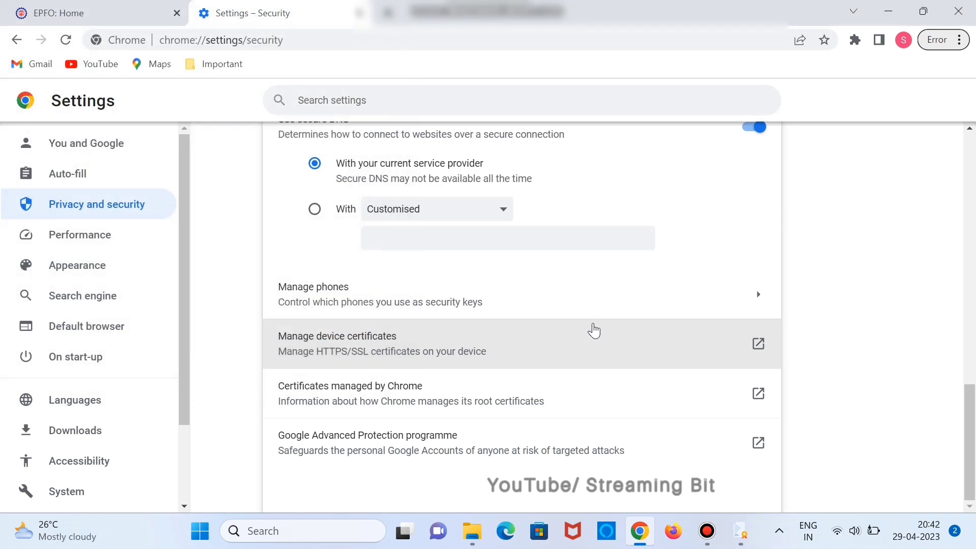
mouse_move(673, 530)
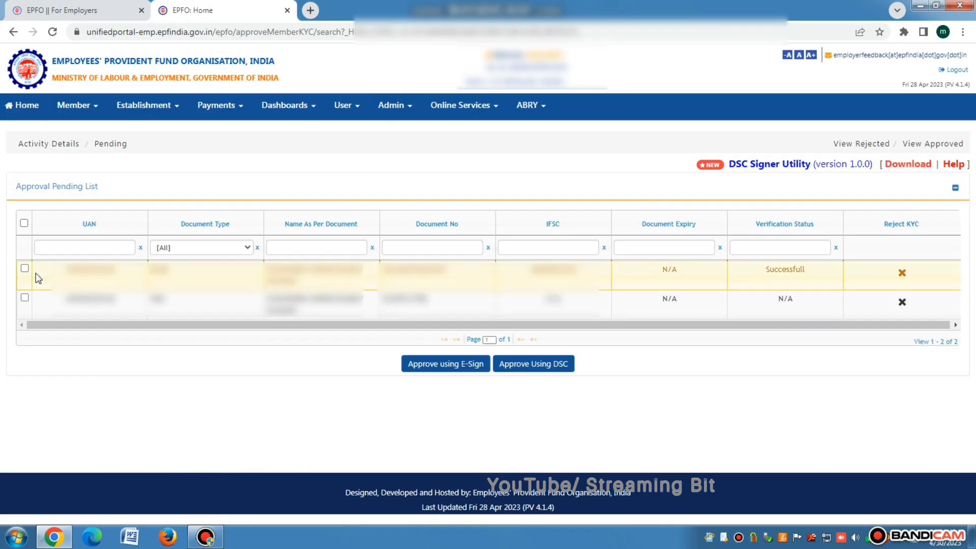
Select the verified pending KYC record and choose the signatory for Approve Using DSC
left_click(24, 268)
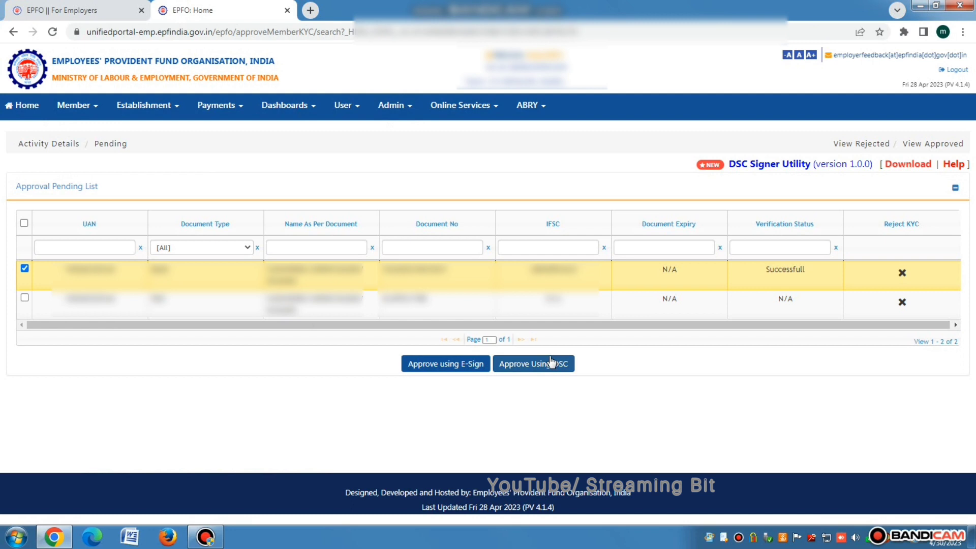
left_click(533, 364)
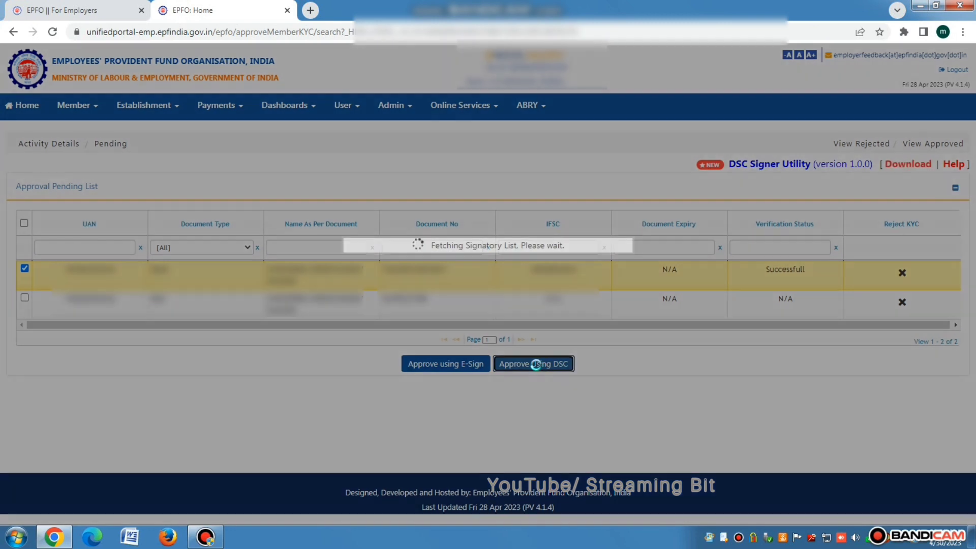
left_click(532, 363)
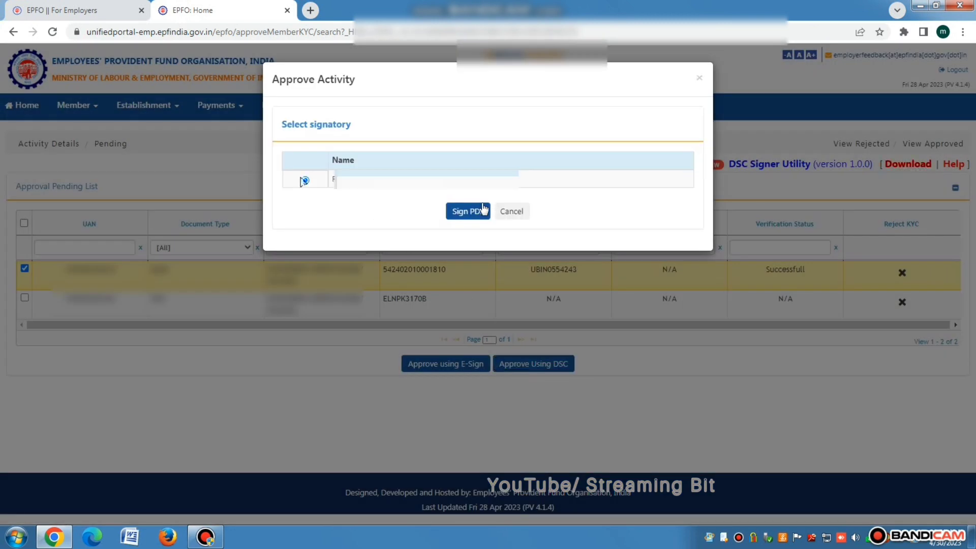
Sign the PDF with the signatory's PIN and acknowledge the 1 approved record confirmation
left_click(466, 211)
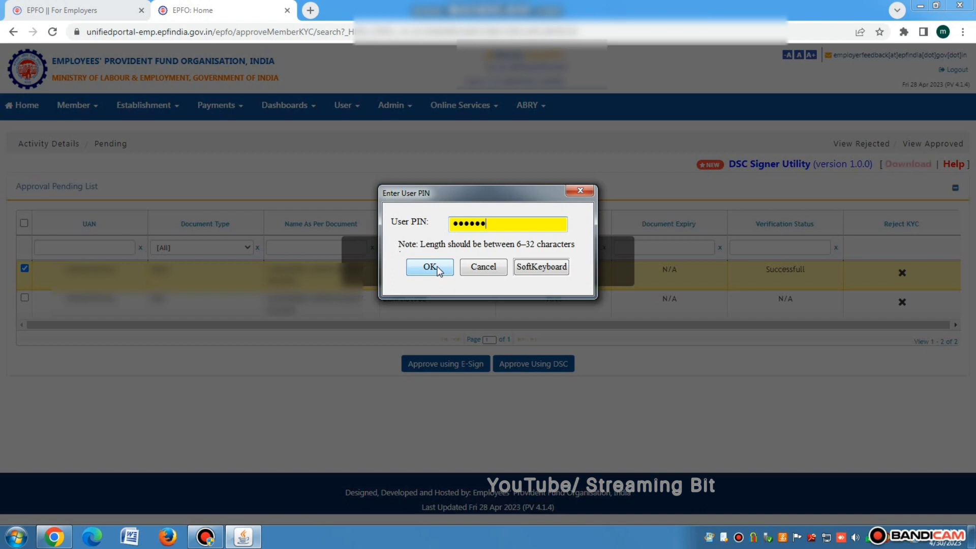
left_click(428, 267)
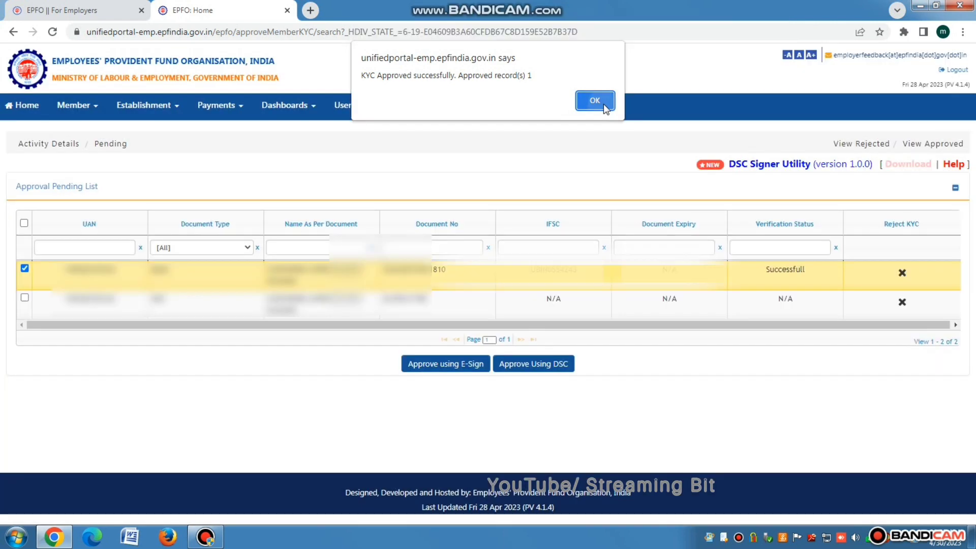
left_click(593, 101)
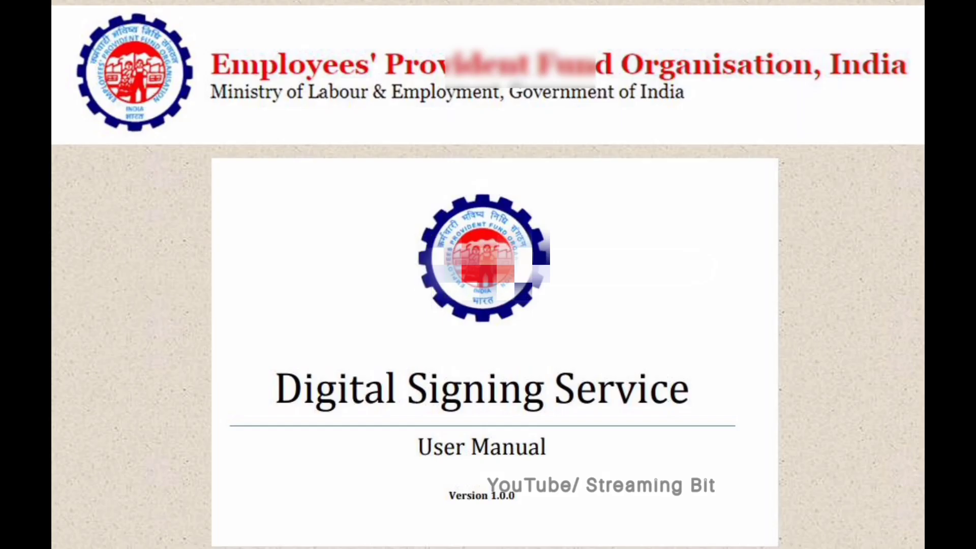